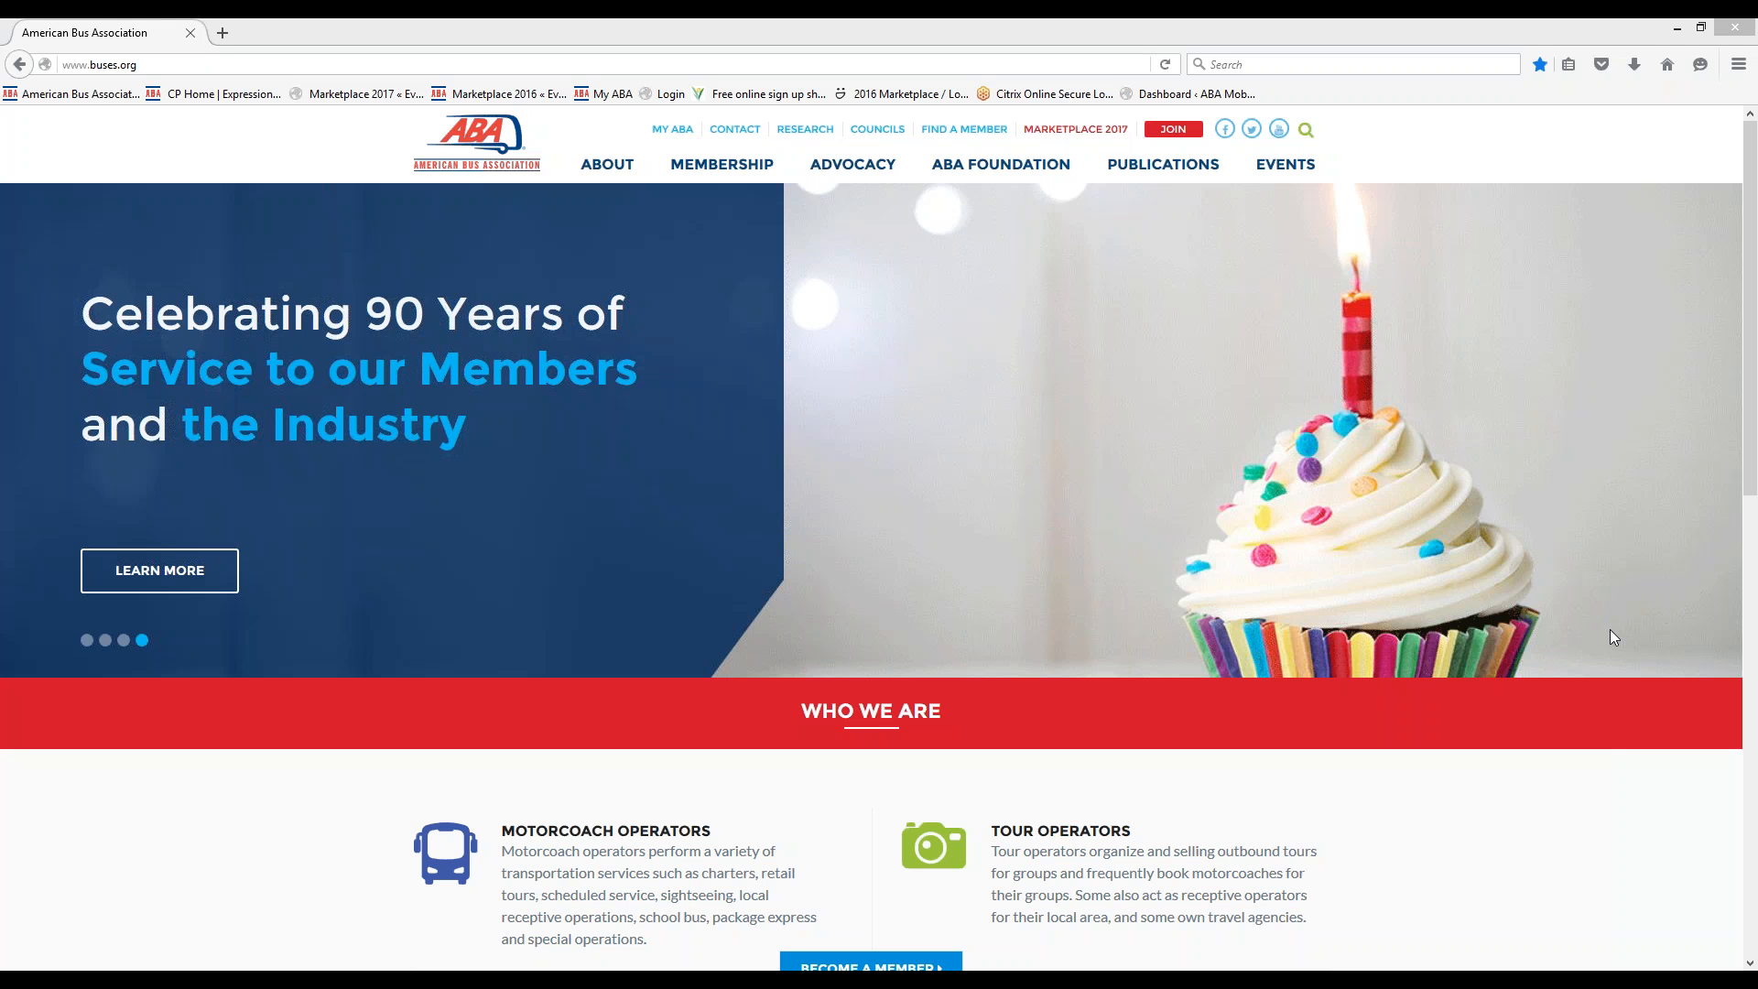
pyautogui.moveTo(725, 359)
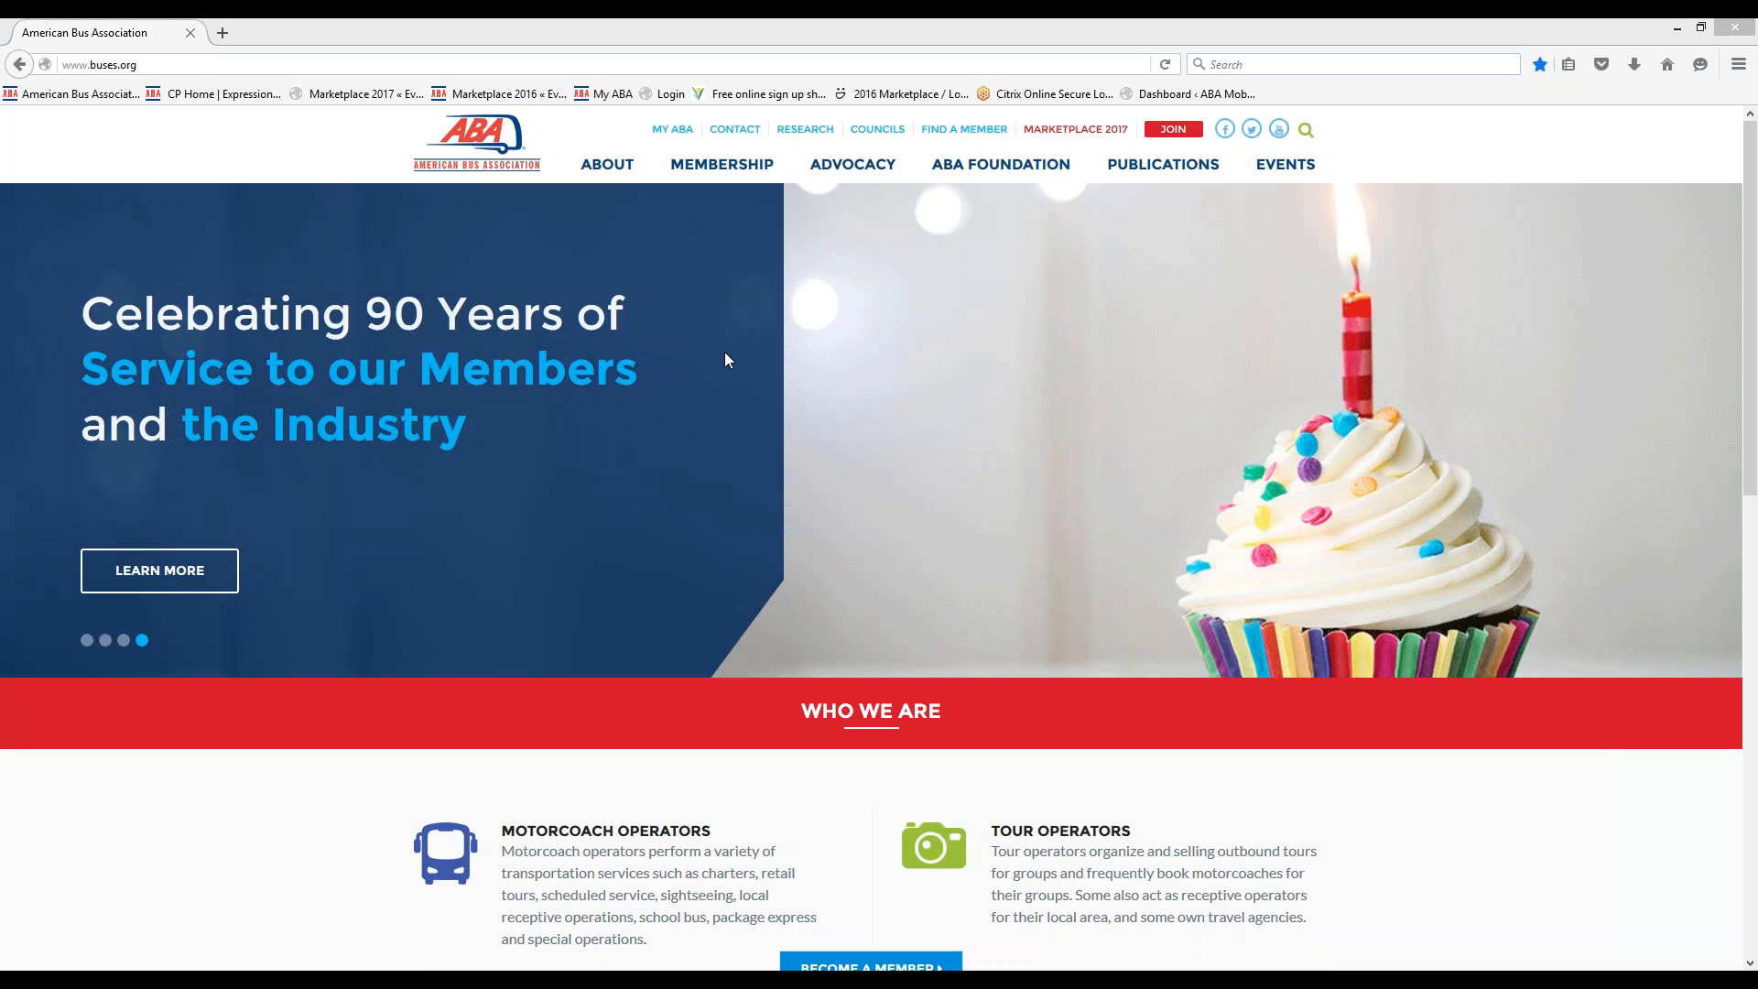
pyautogui.moveTo(143, 168)
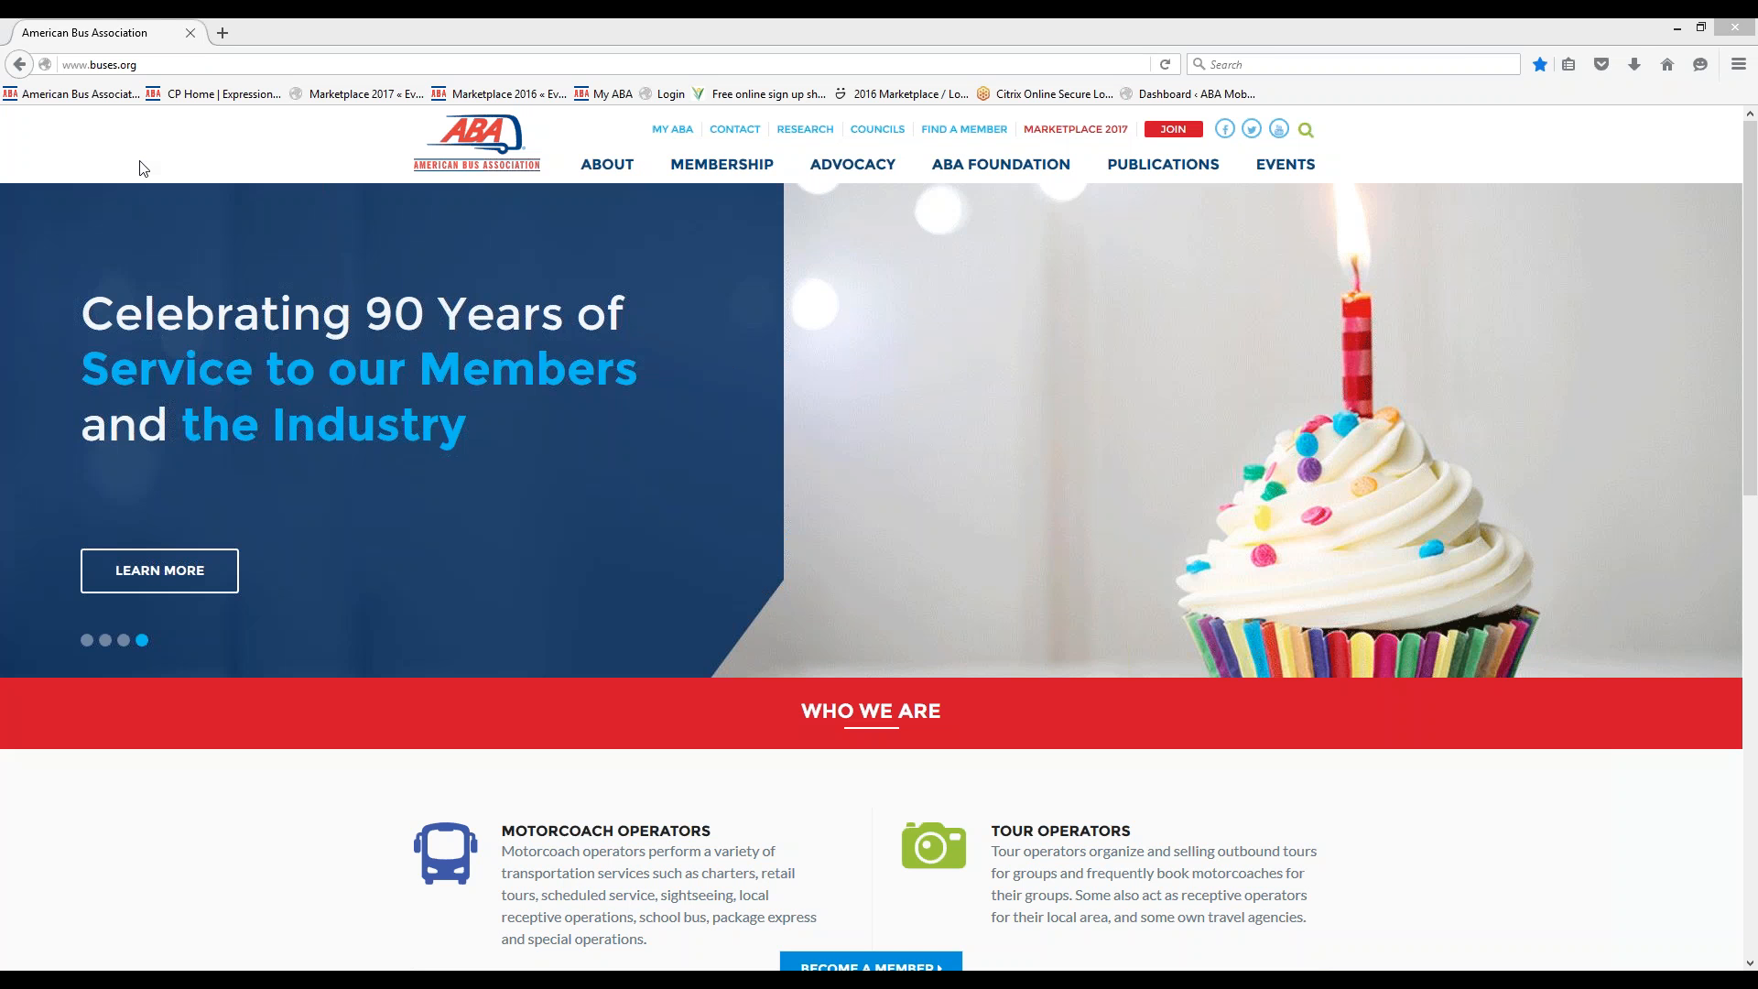
pyautogui.moveTo(161, 167)
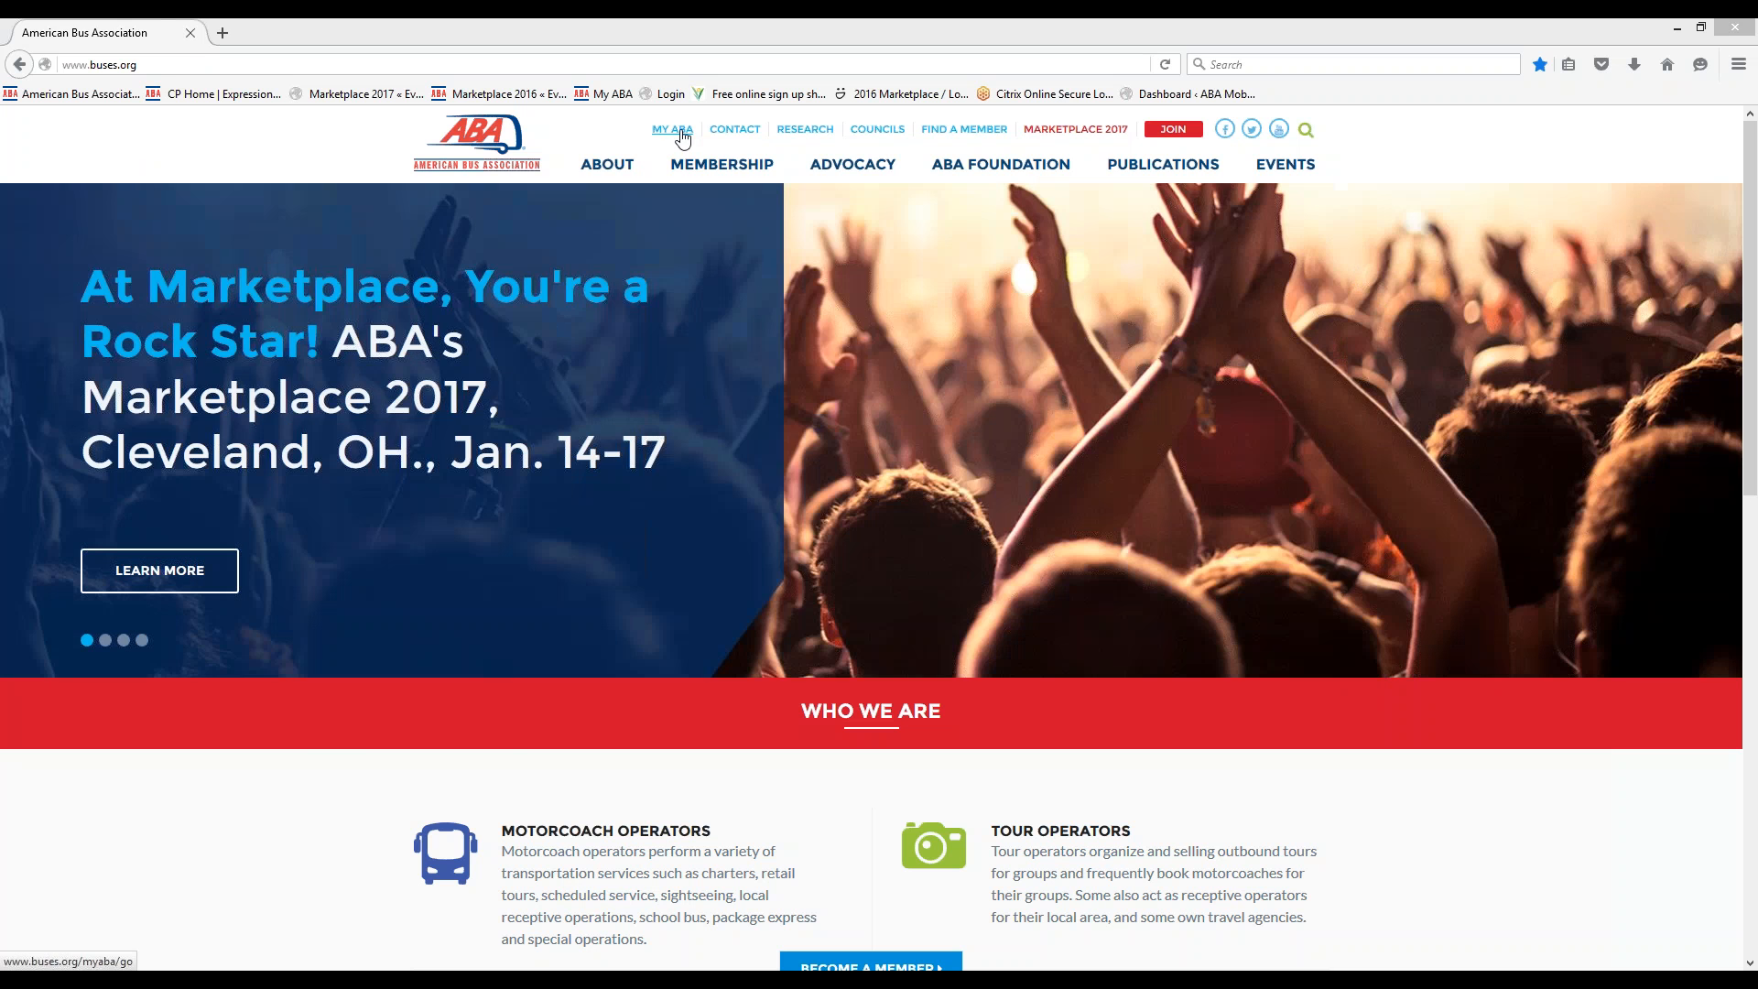
# Step: Reach the MyABA member login page from the Membership section of buses.org
pyautogui.click(672, 128)
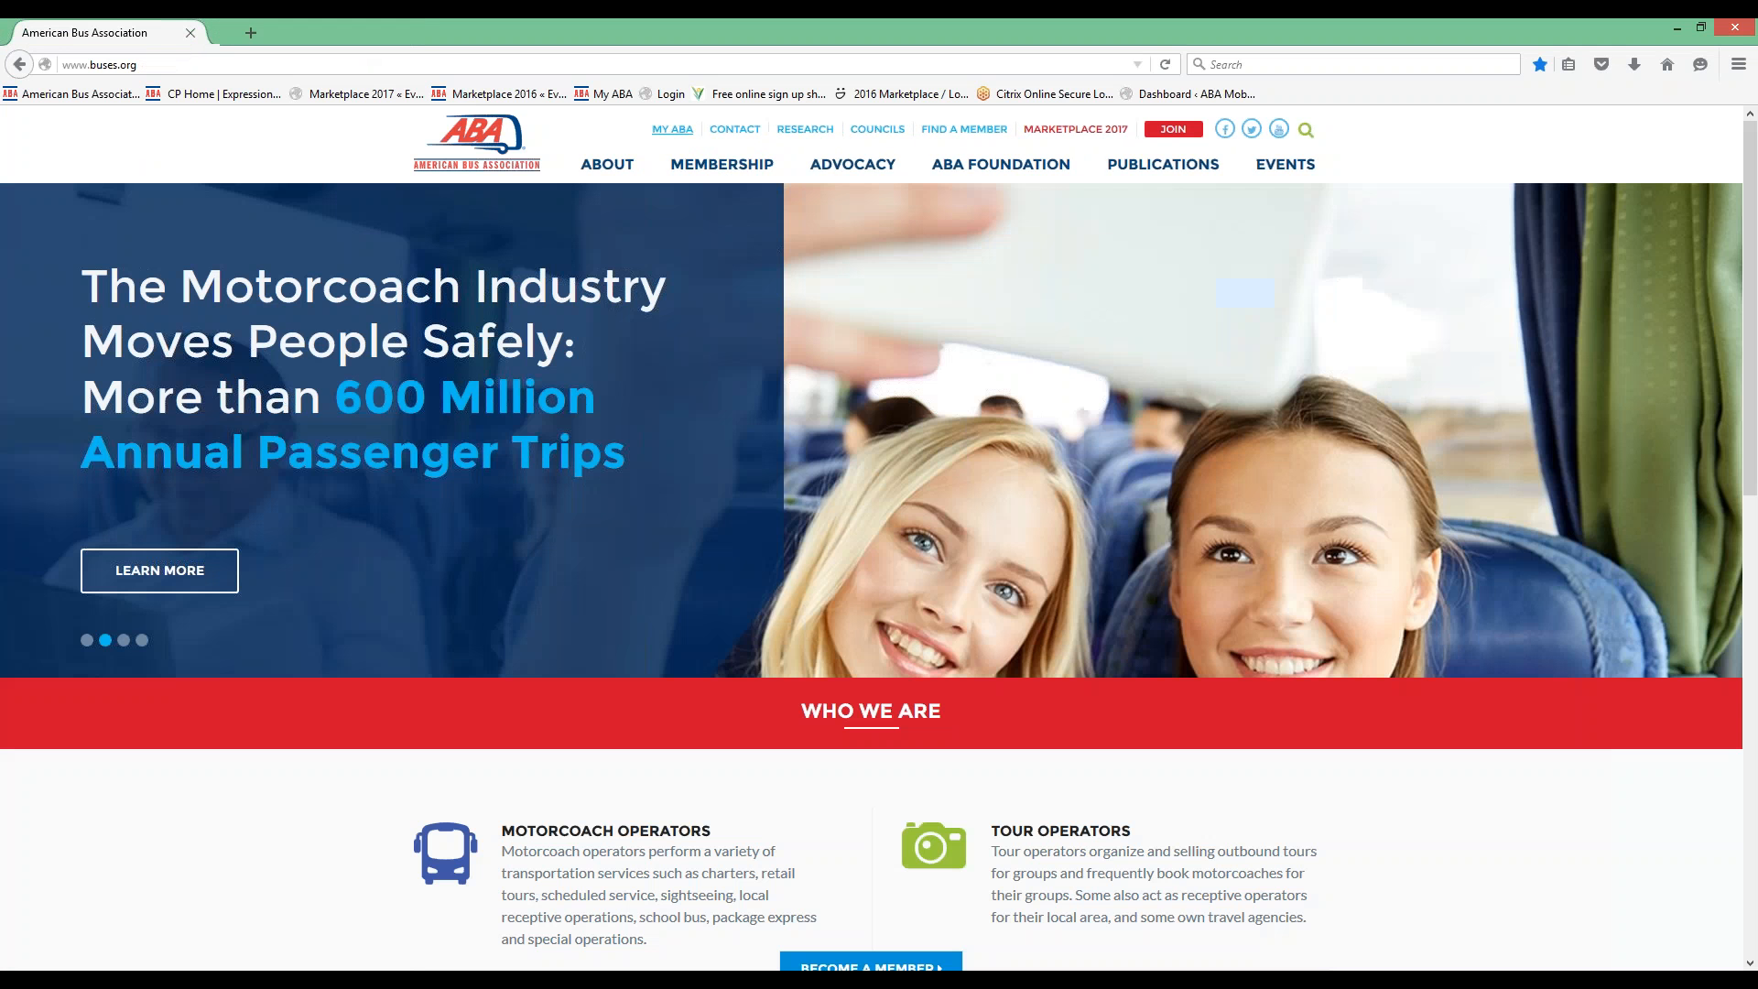
pyautogui.moveTo(721, 163)
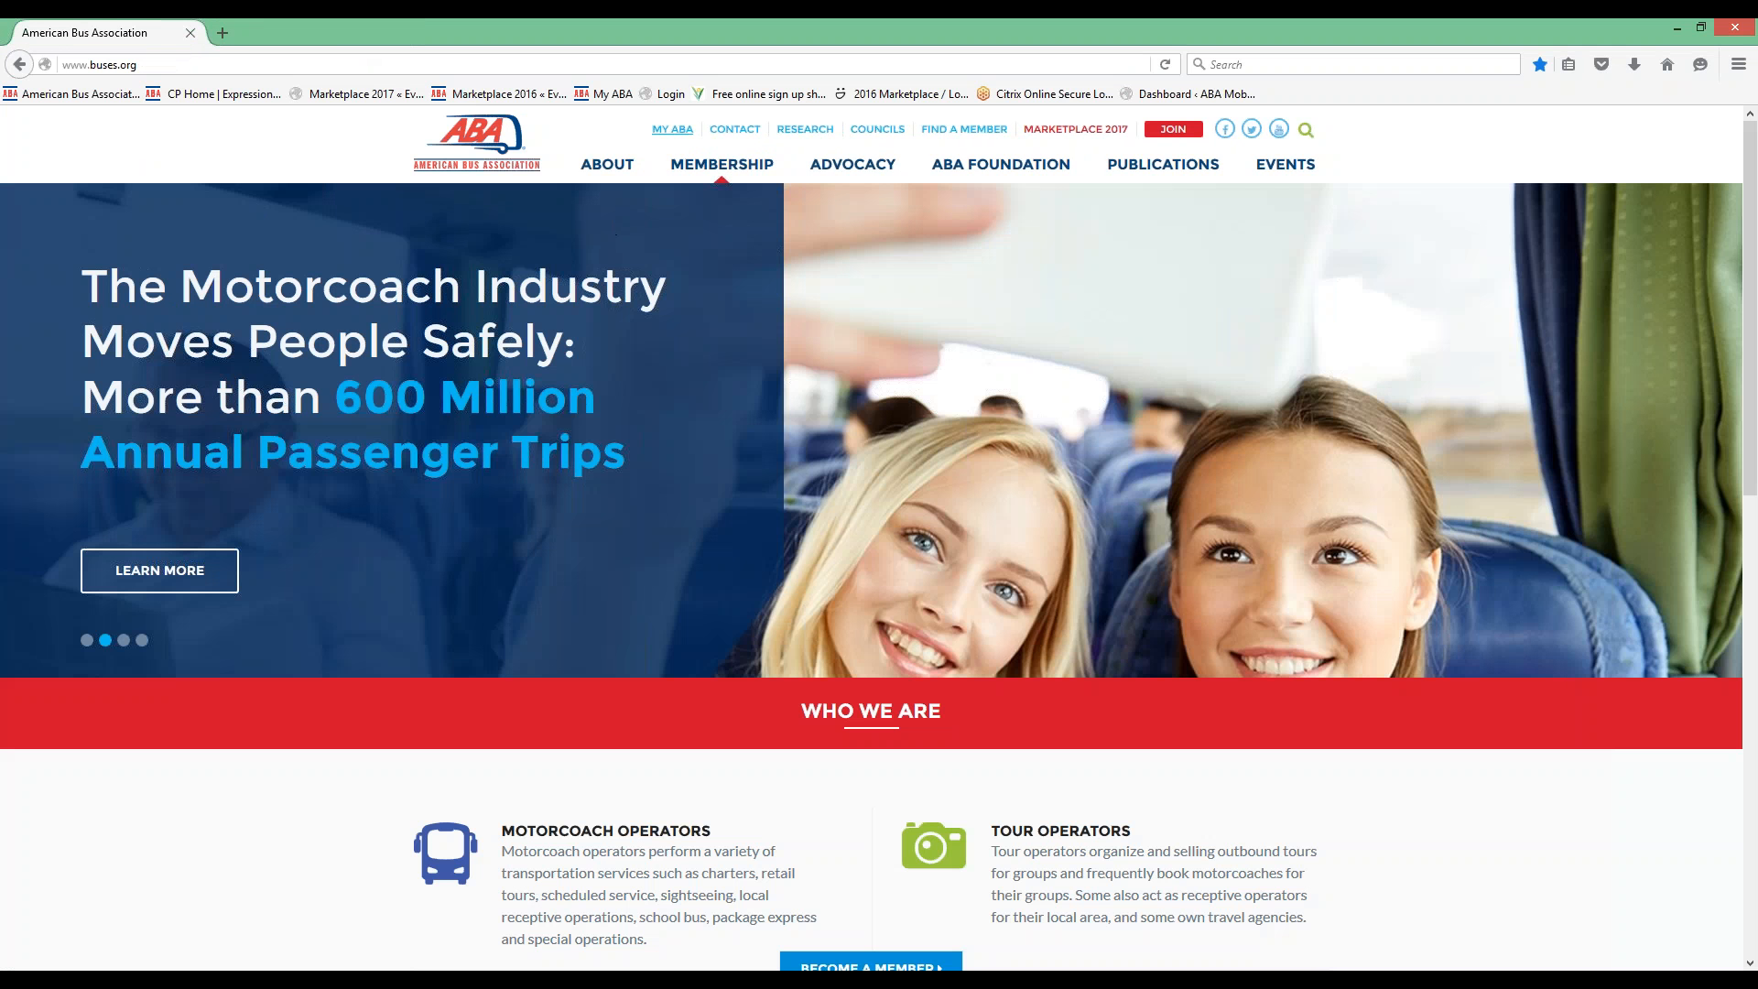
pyautogui.click(722, 163)
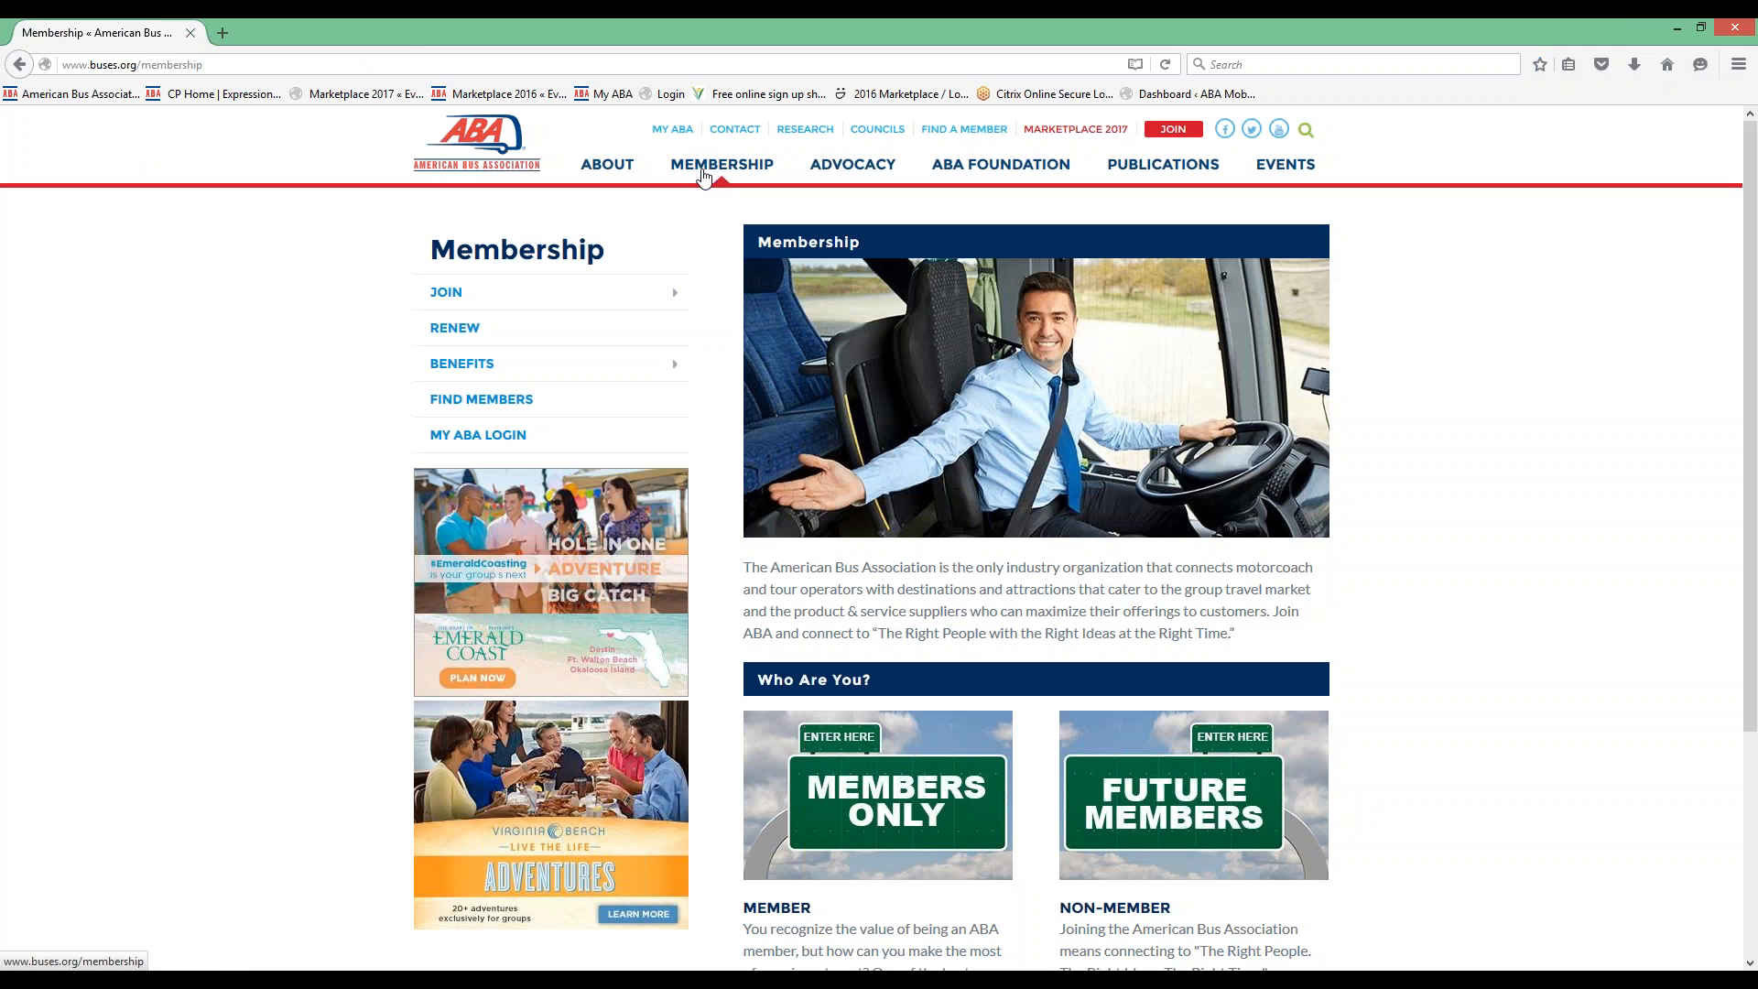
pyautogui.moveTo(478, 436)
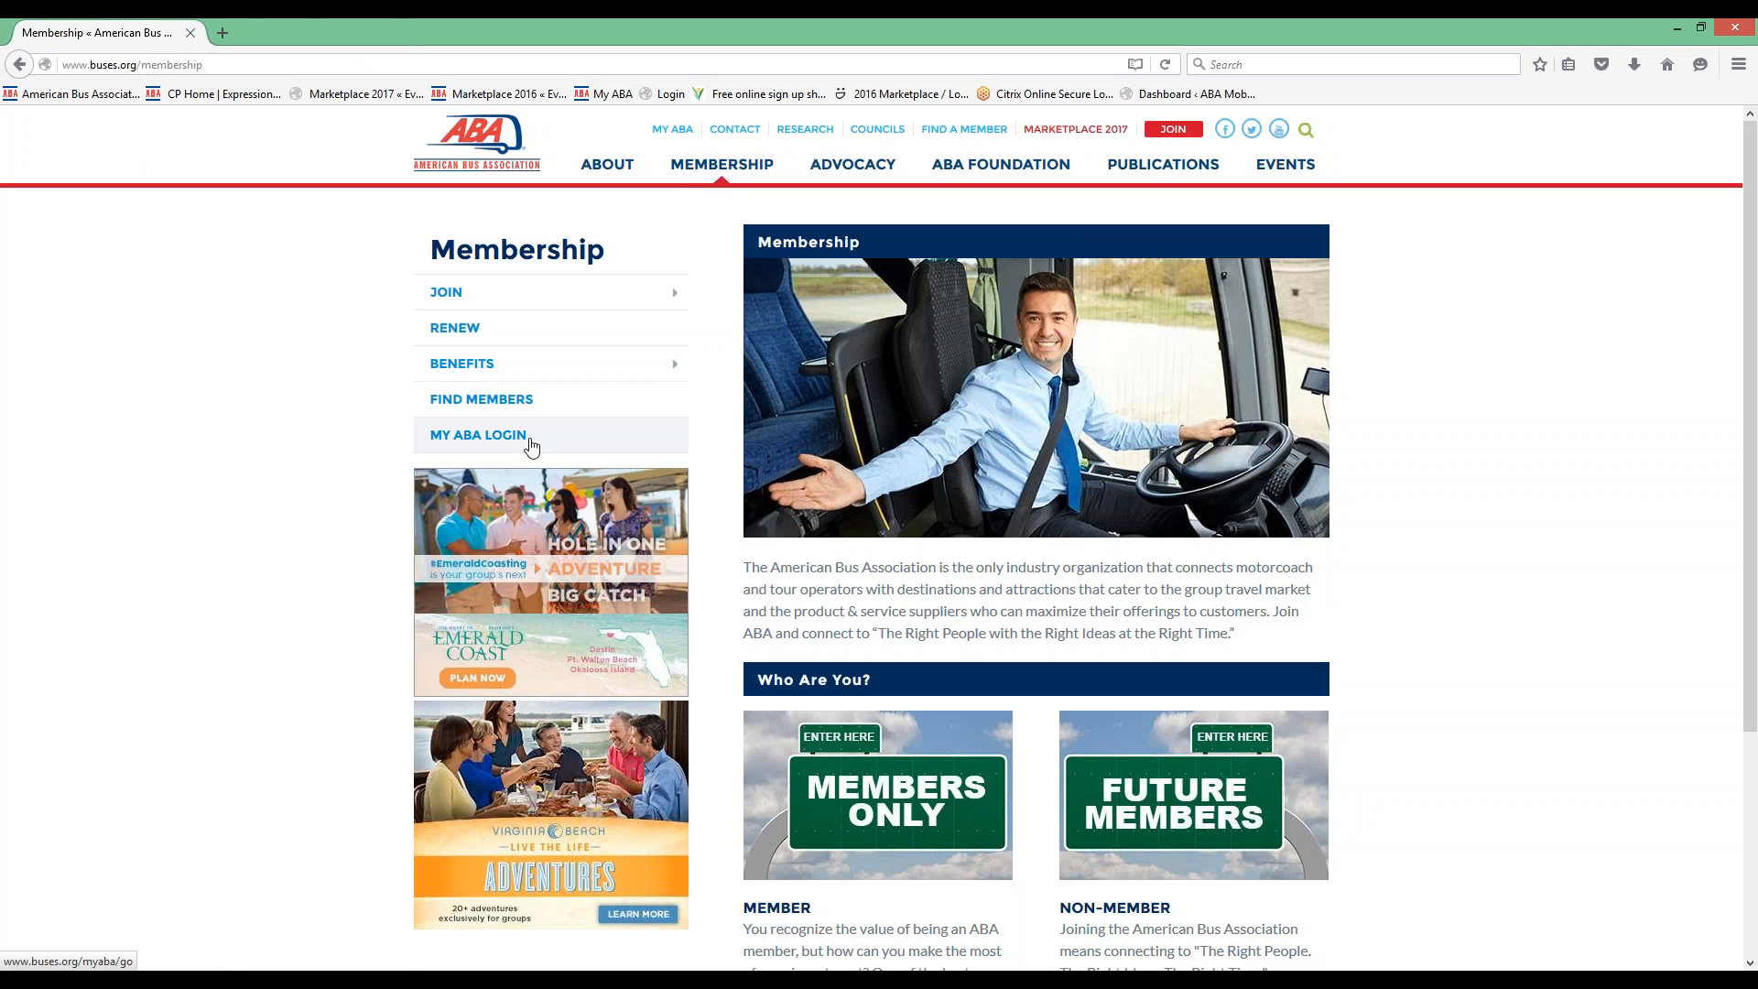
pyautogui.click(476, 436)
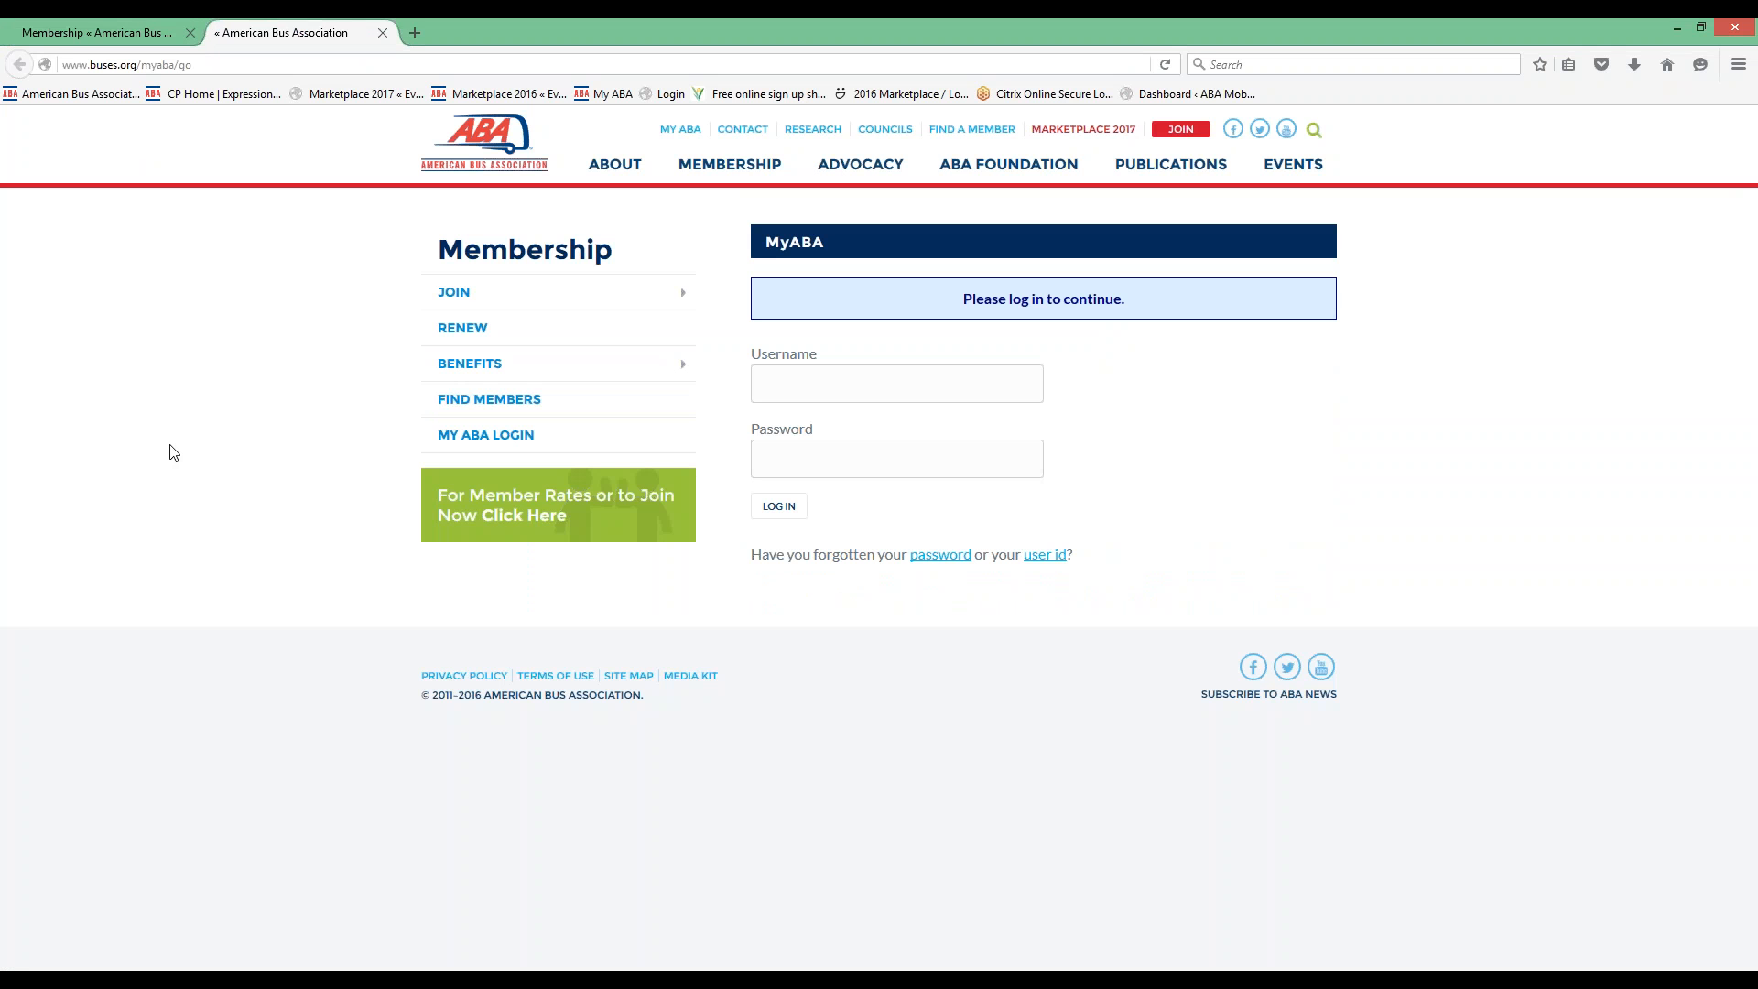
pyautogui.moveTo(1157, 511)
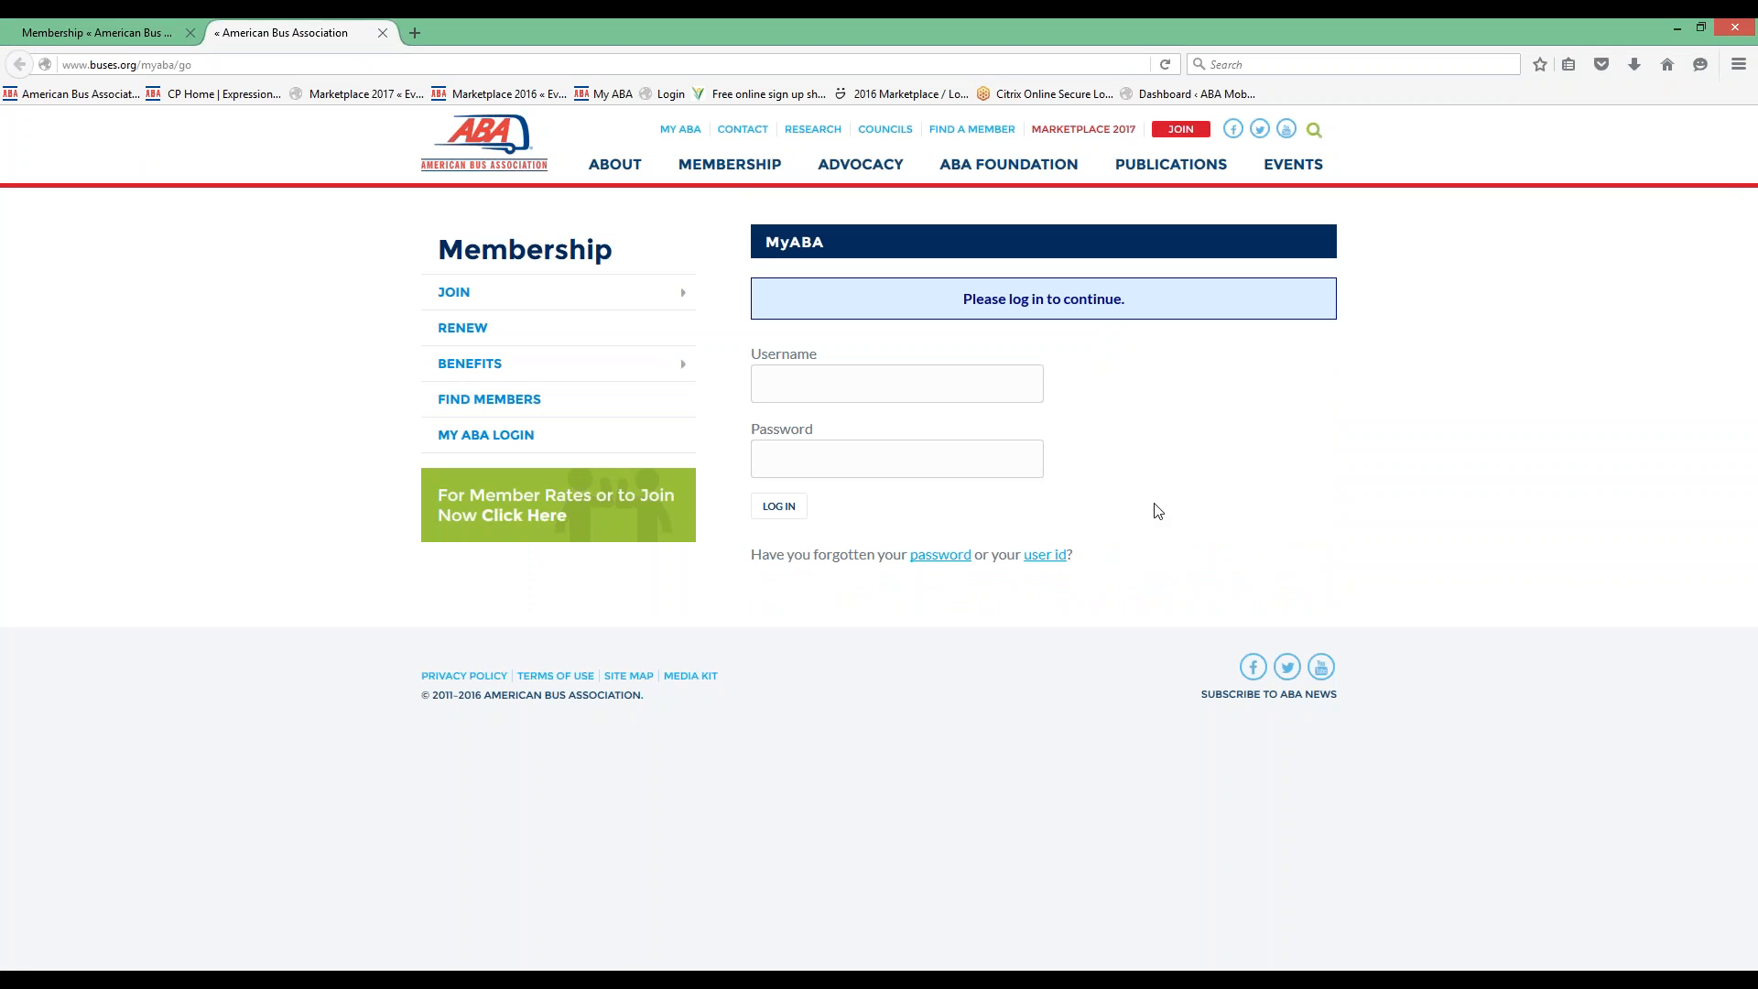
pyautogui.moveTo(1143, 507)
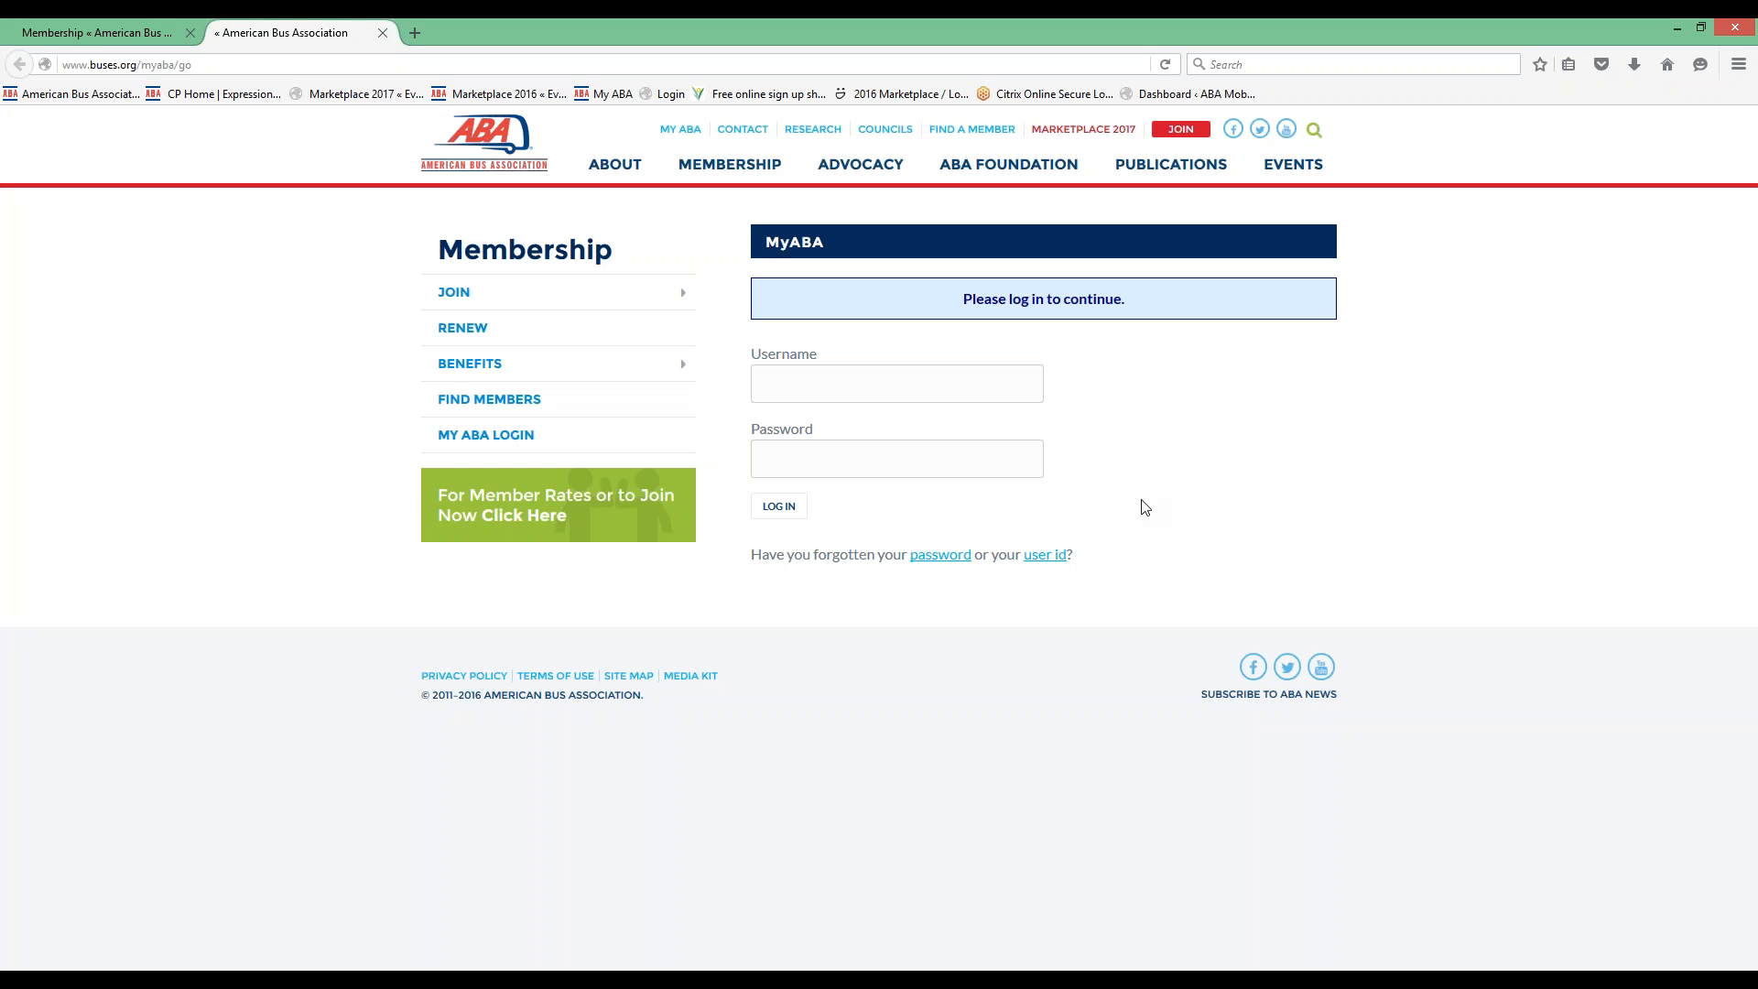
pyautogui.moveTo(1138, 568)
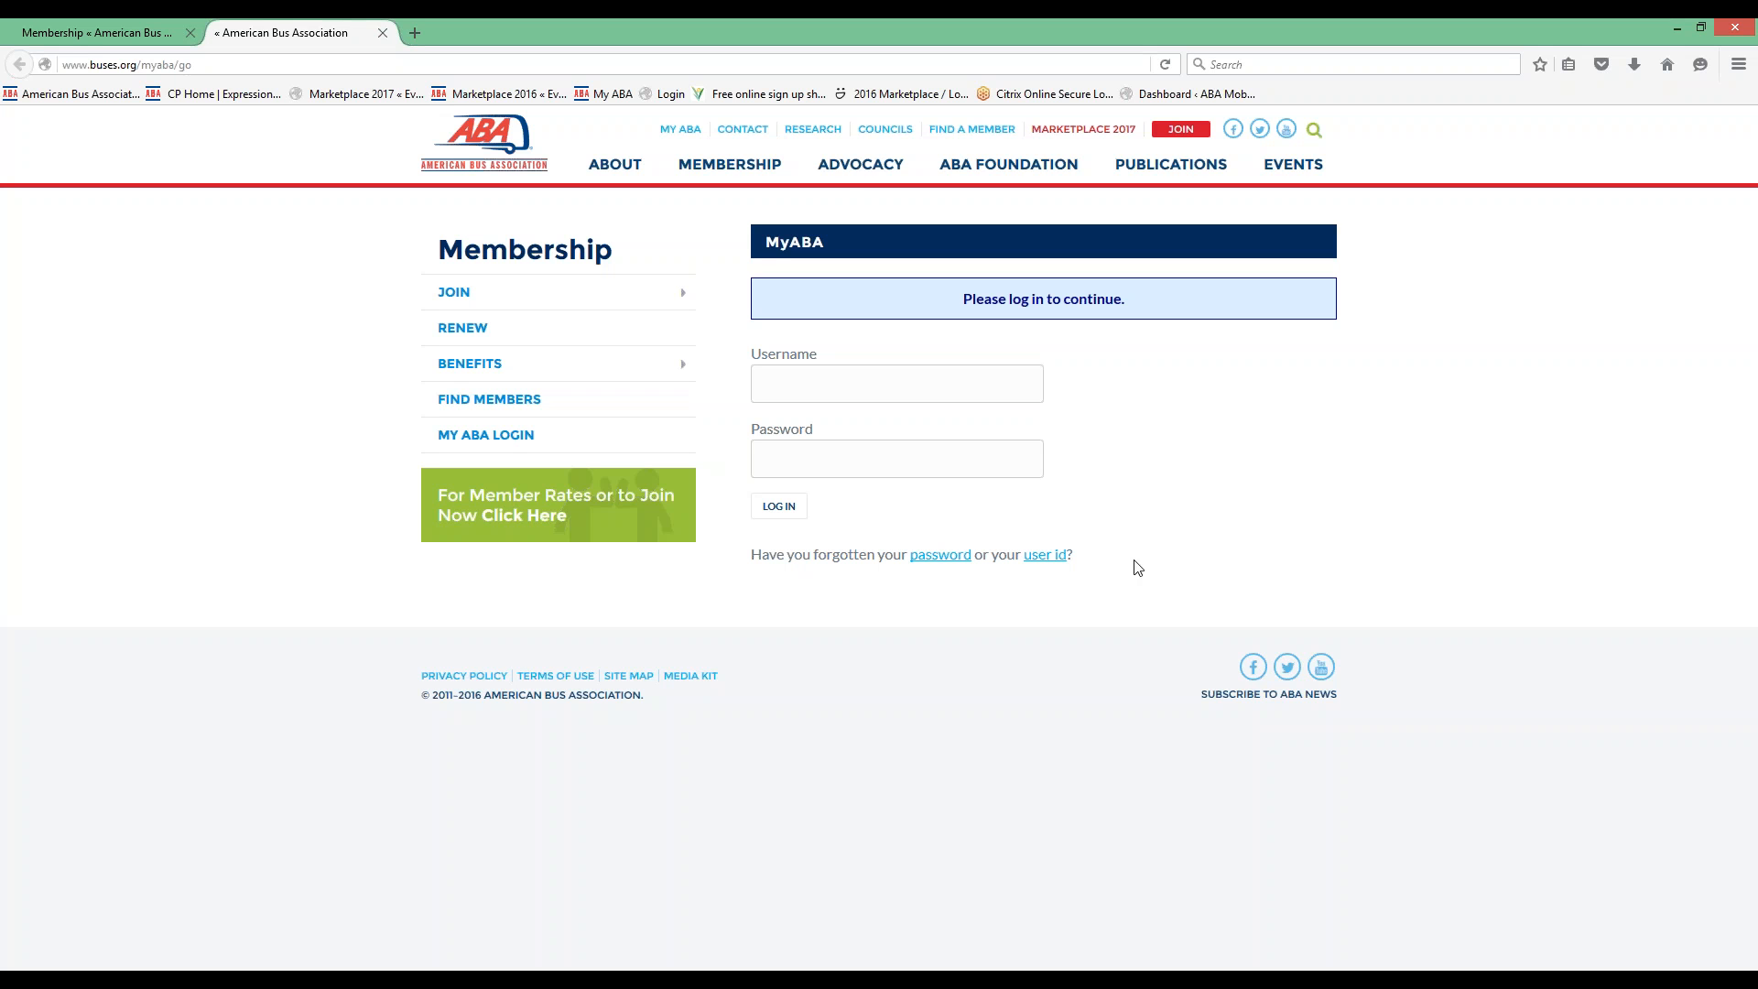
pyautogui.moveTo(958, 573)
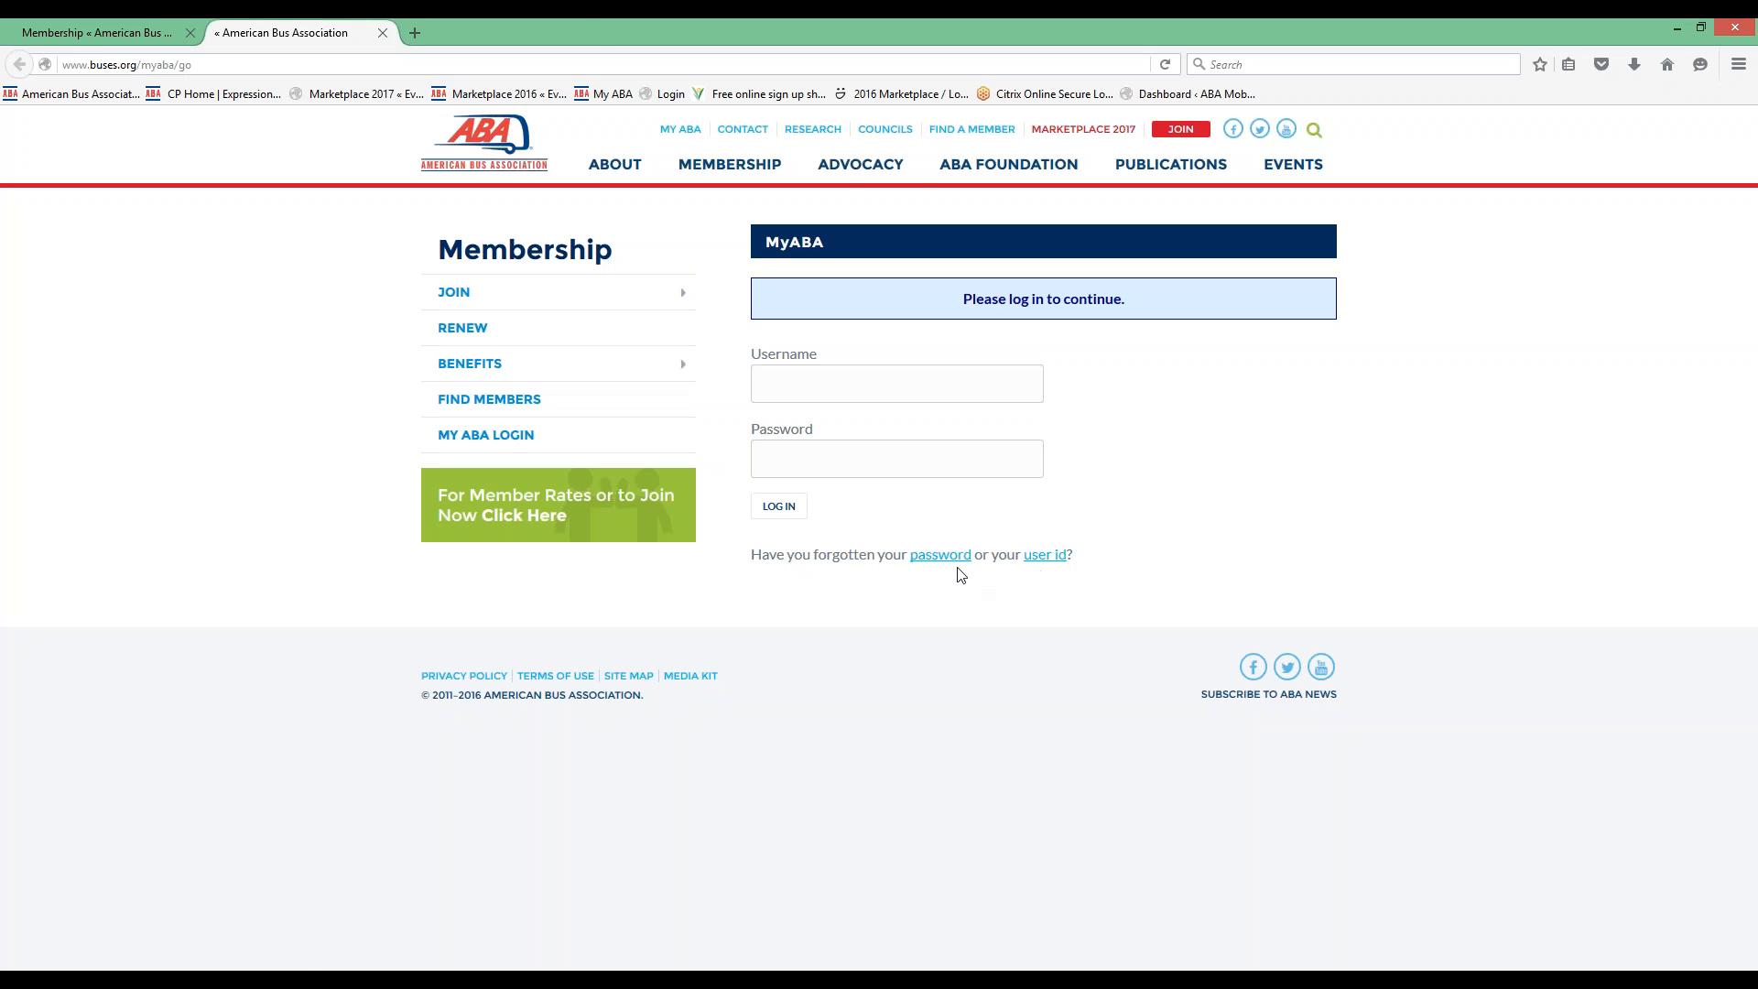
# Step: Check the forgotten-password help in a new tab, then close it to return to the login page
pyautogui.click(940, 553)
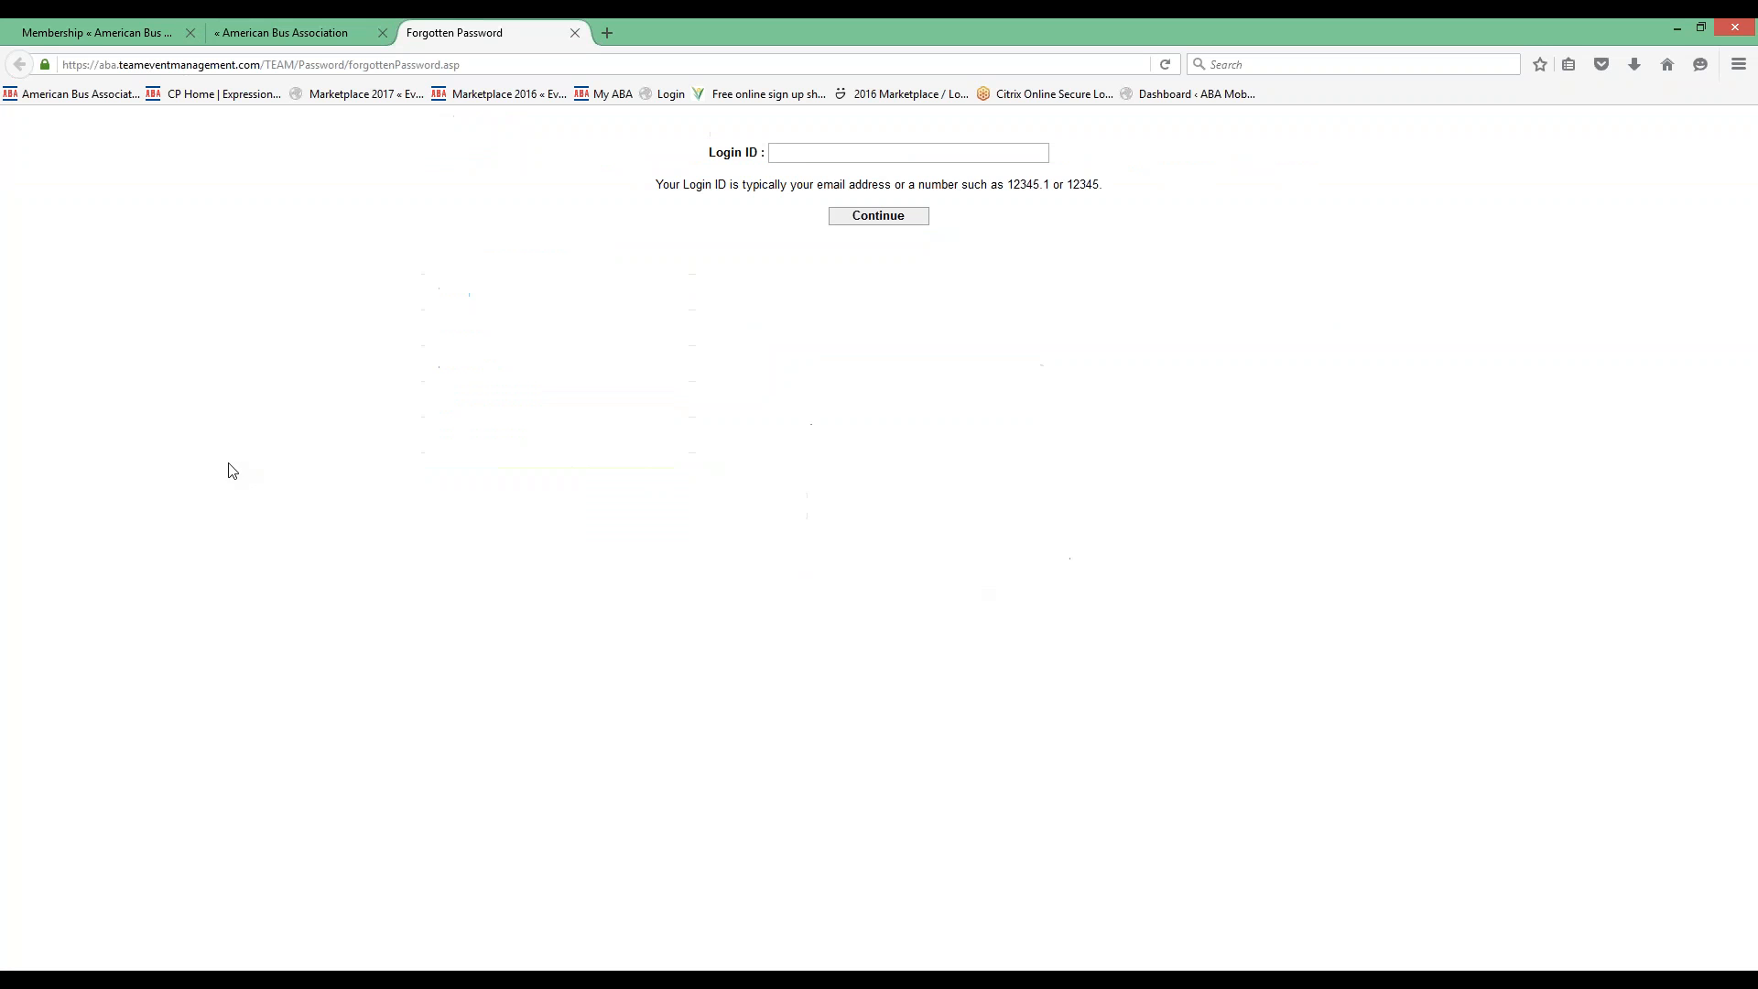
pyautogui.moveTo(548, 262)
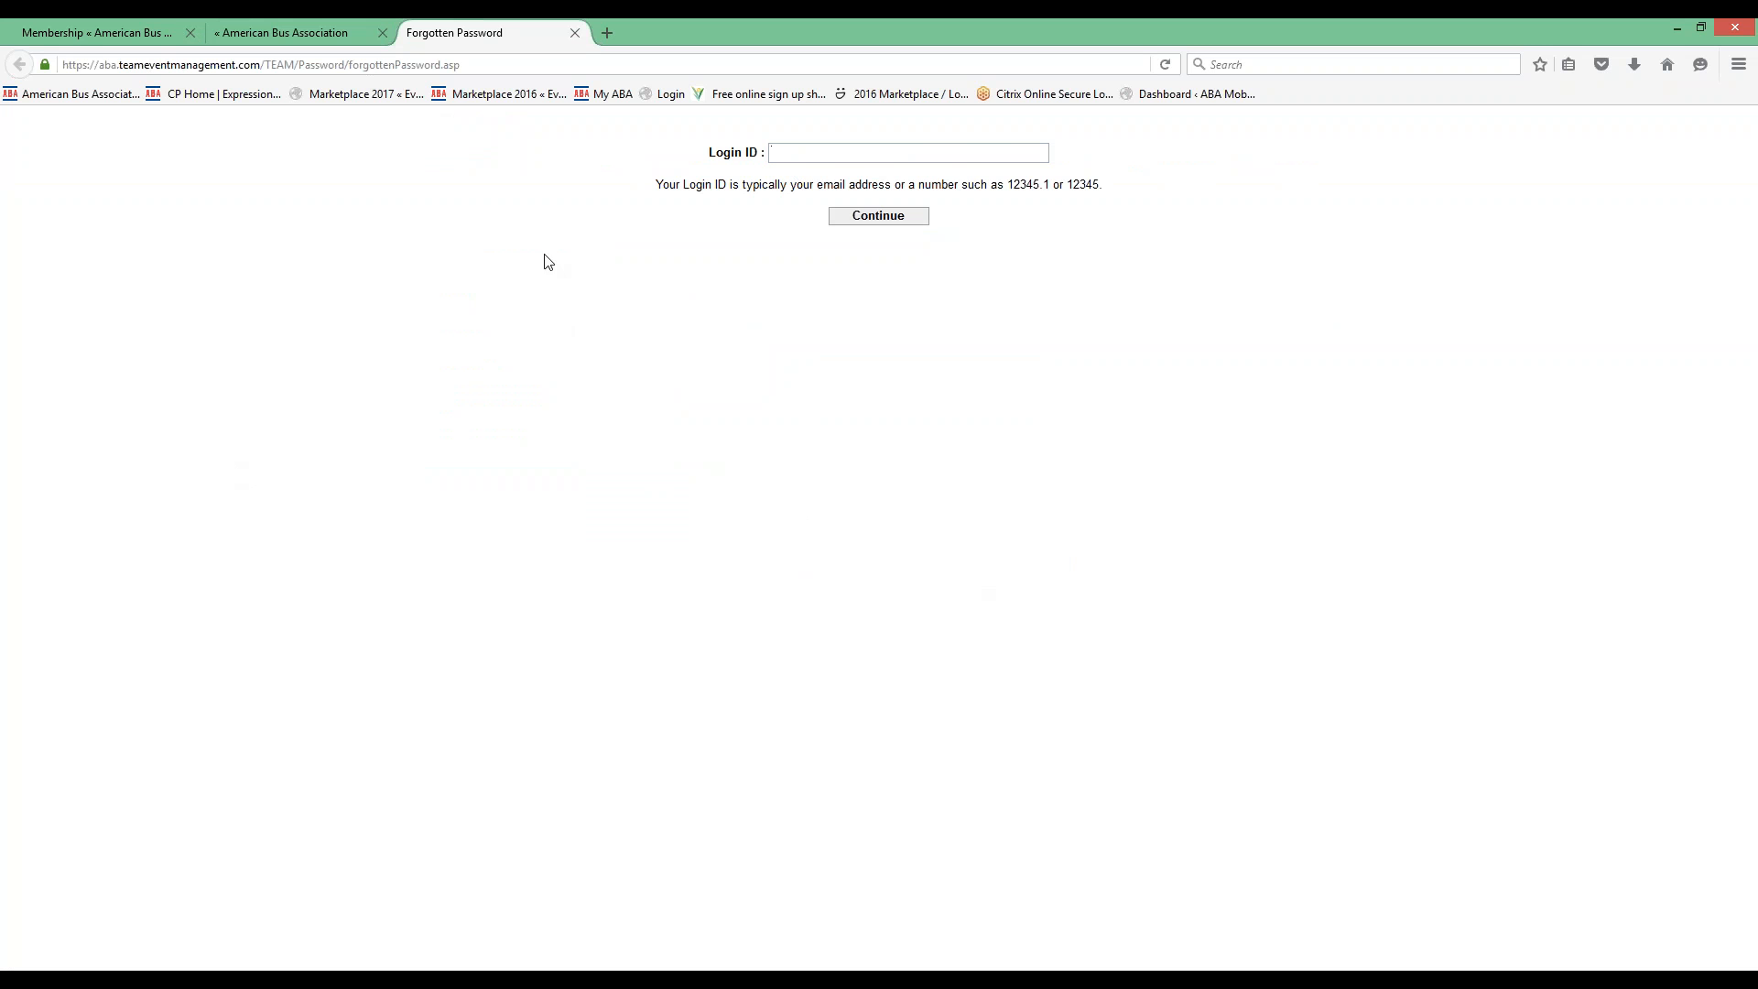
pyautogui.click(573, 33)
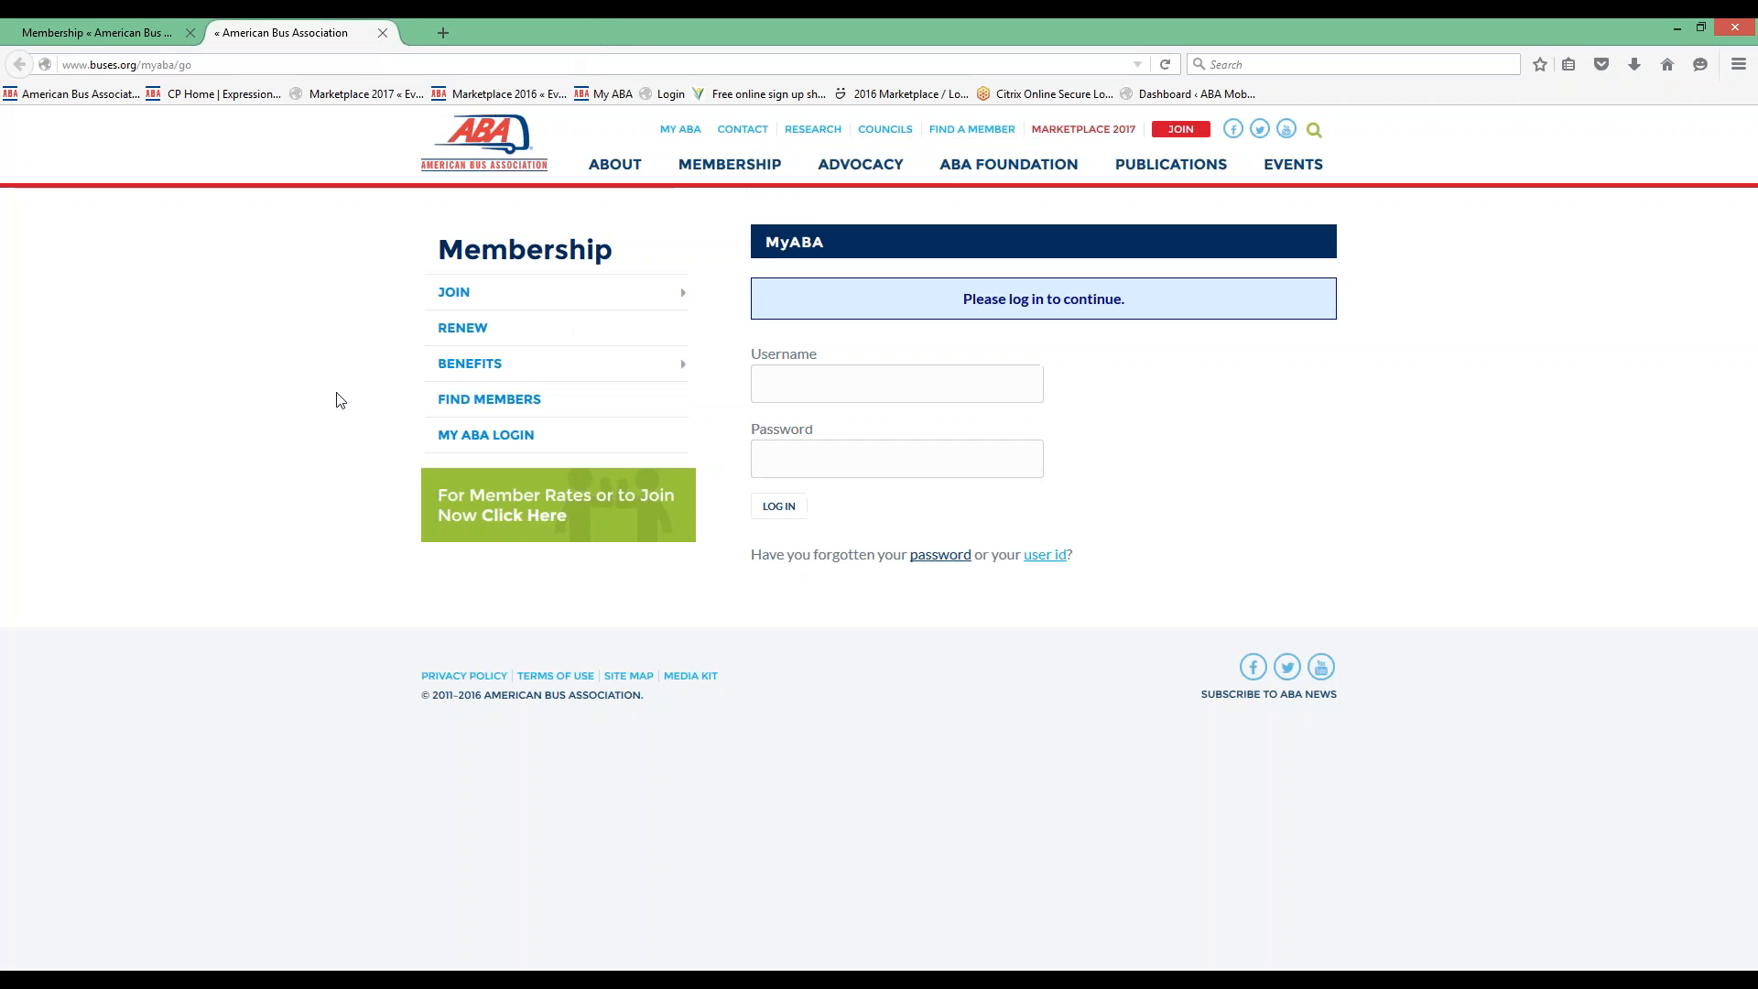
pyautogui.moveTo(190, 454)
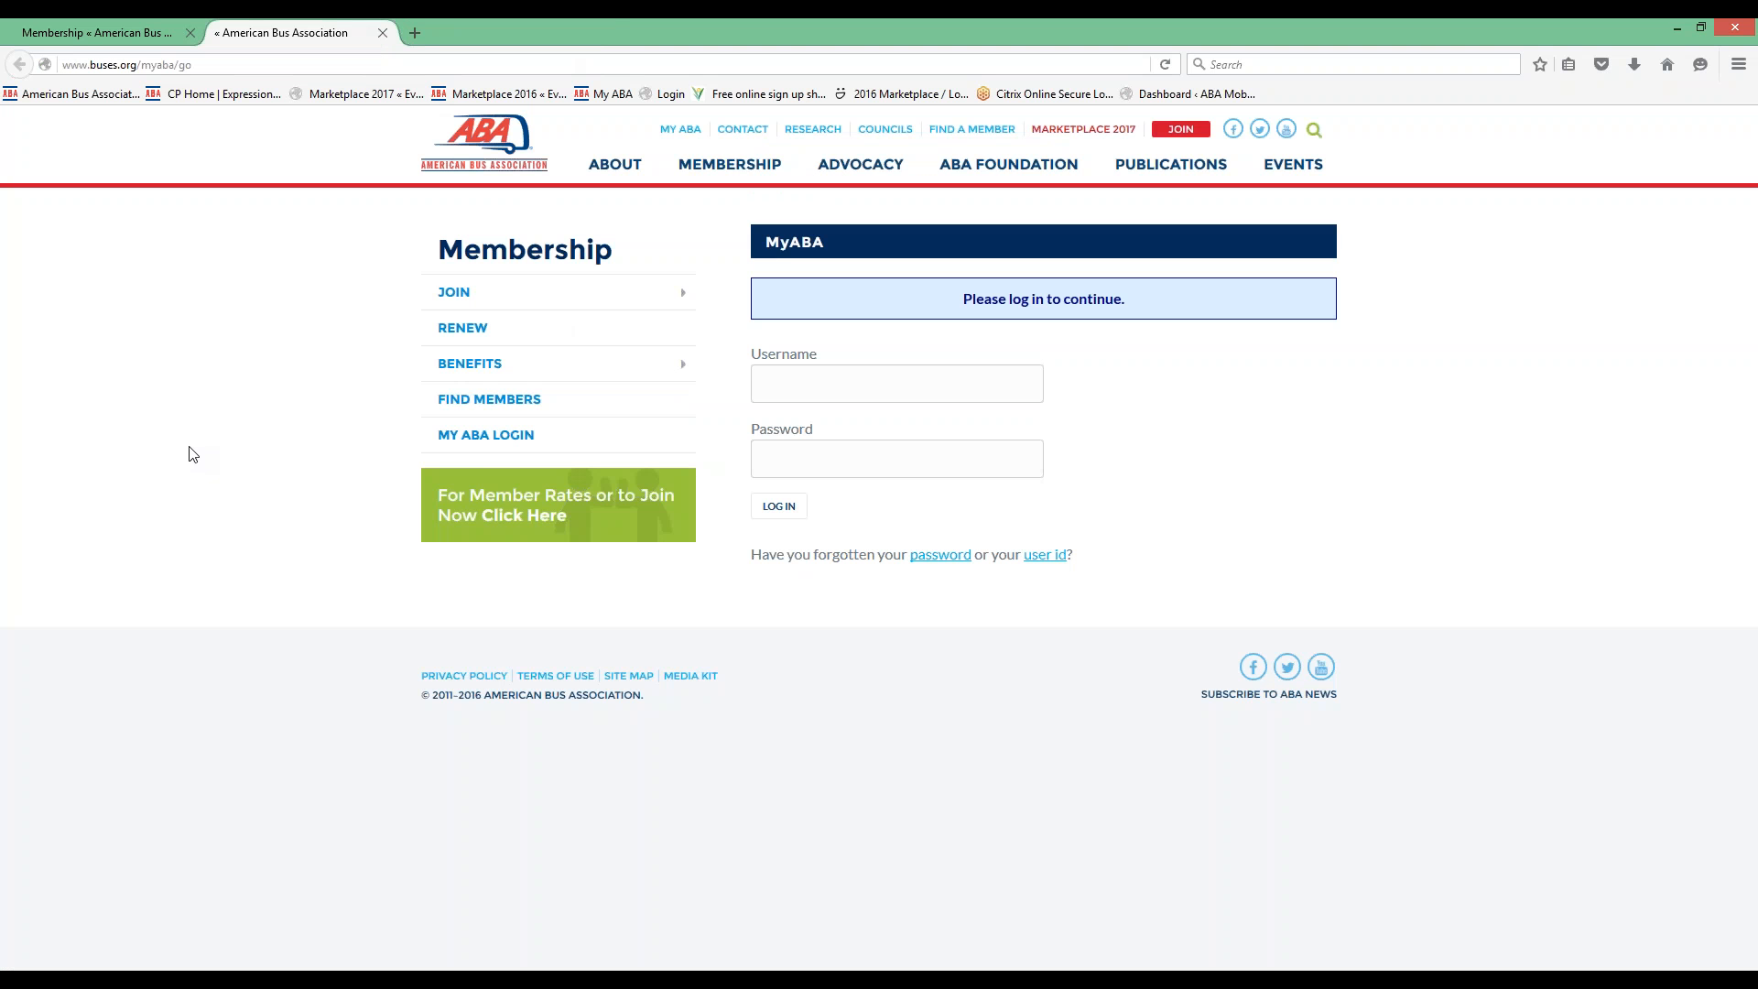
pyautogui.click(896, 382)
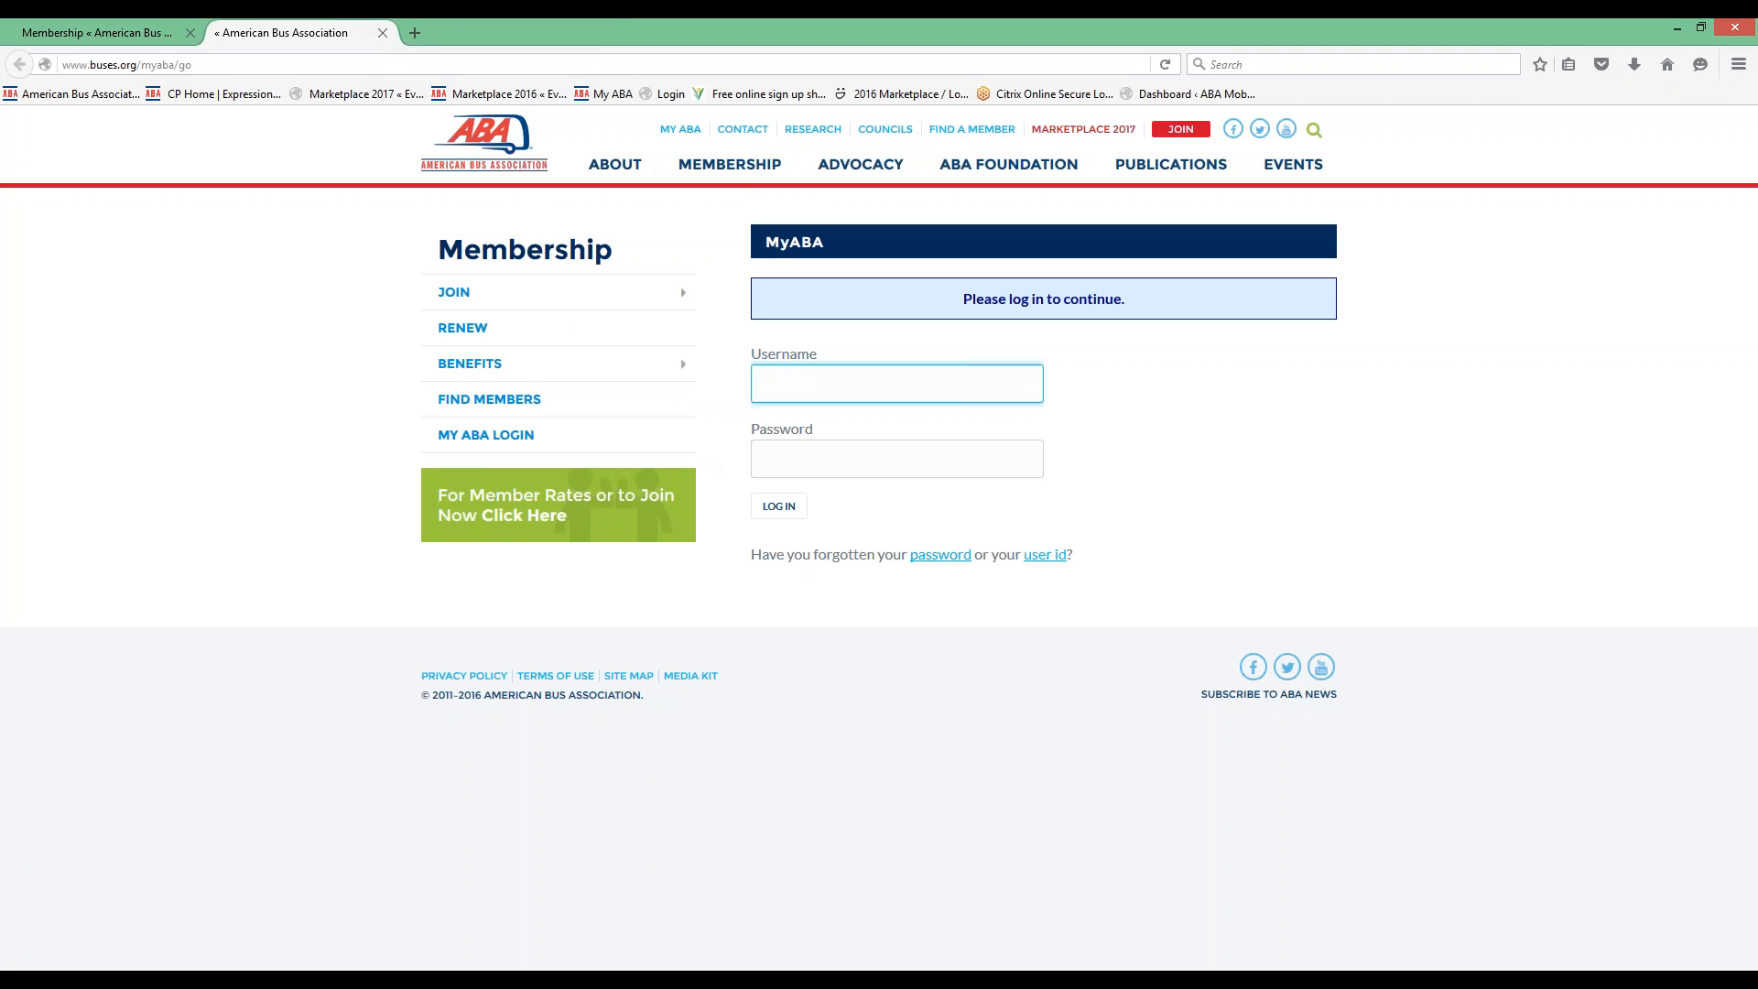
pyautogui.write('60830.')
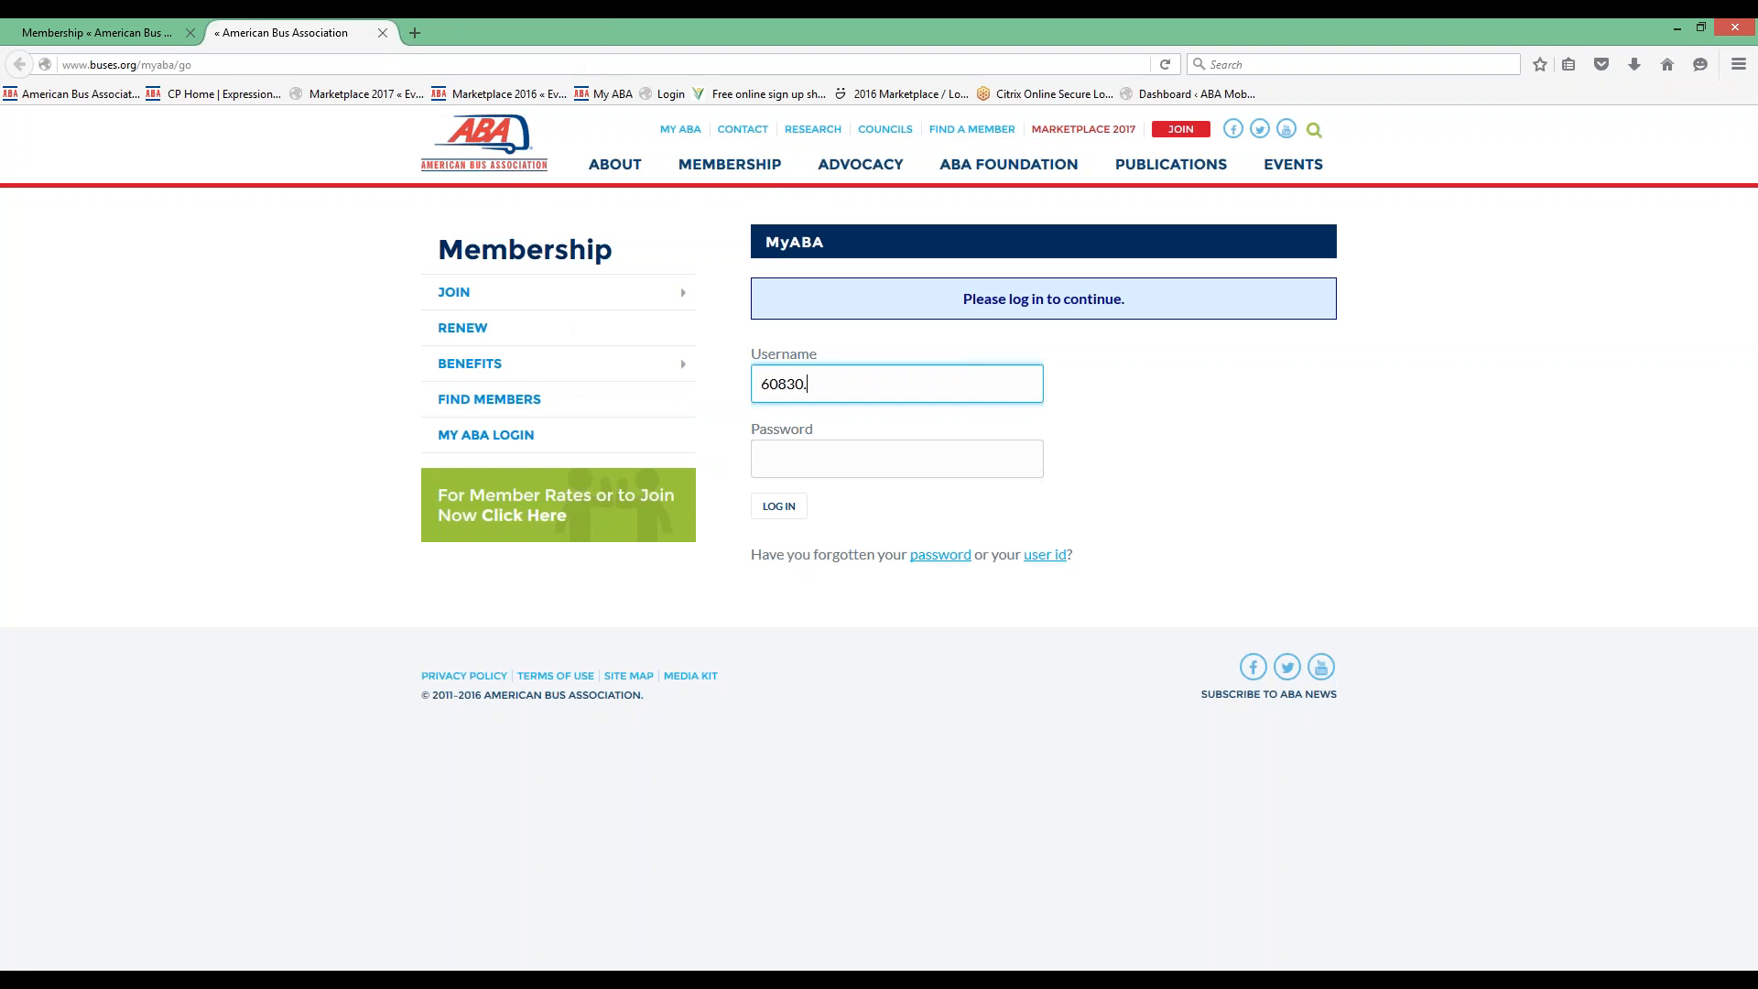
pyautogui.click(895, 458)
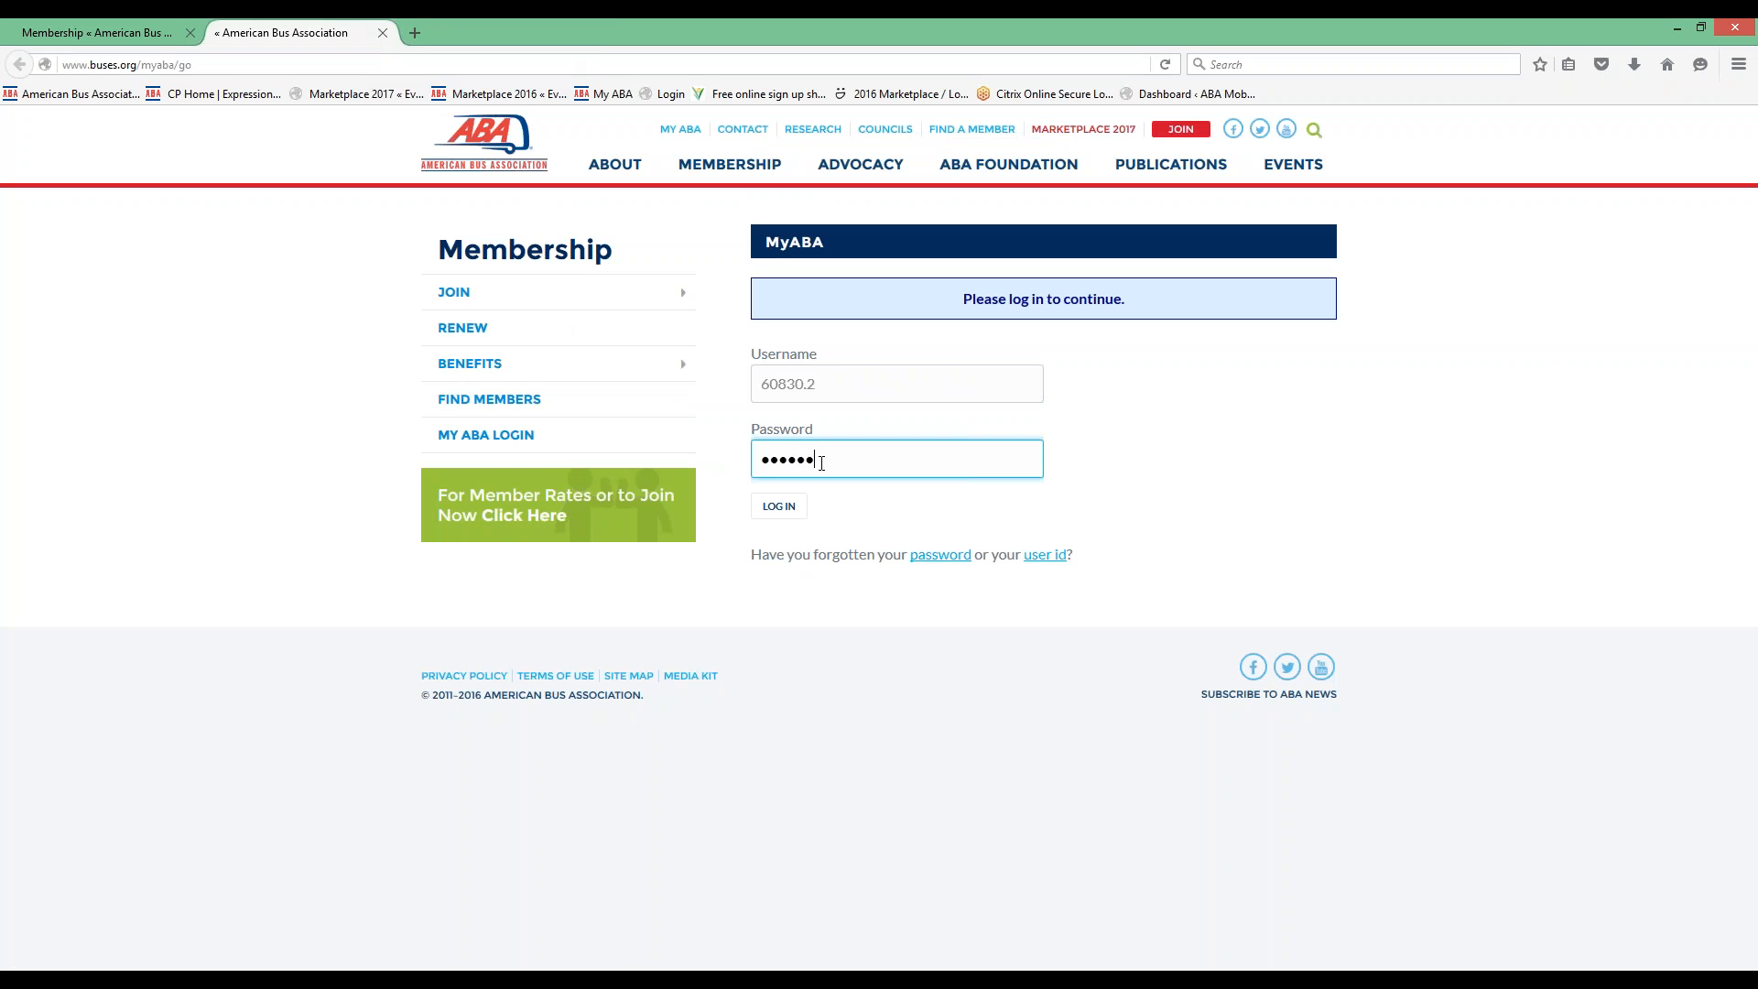
pyautogui.write('password')
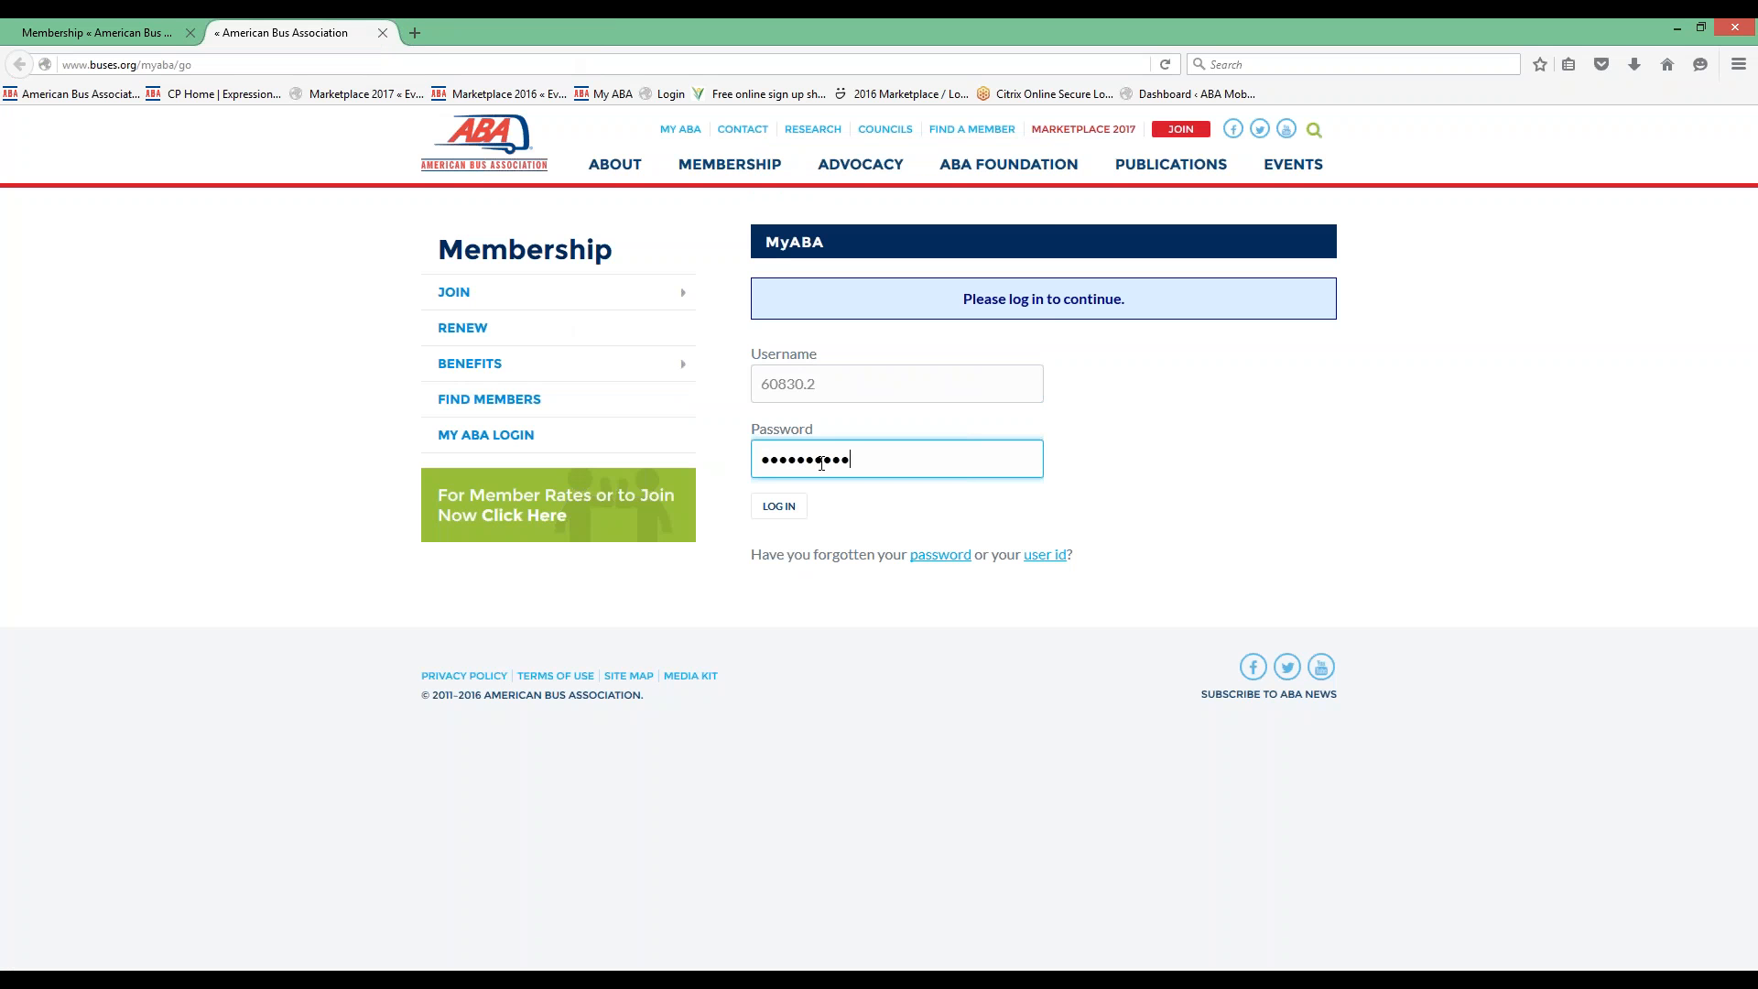
# Step: Submit the credentials and confirm login to reach the person overview profile page
pyautogui.click(778, 505)
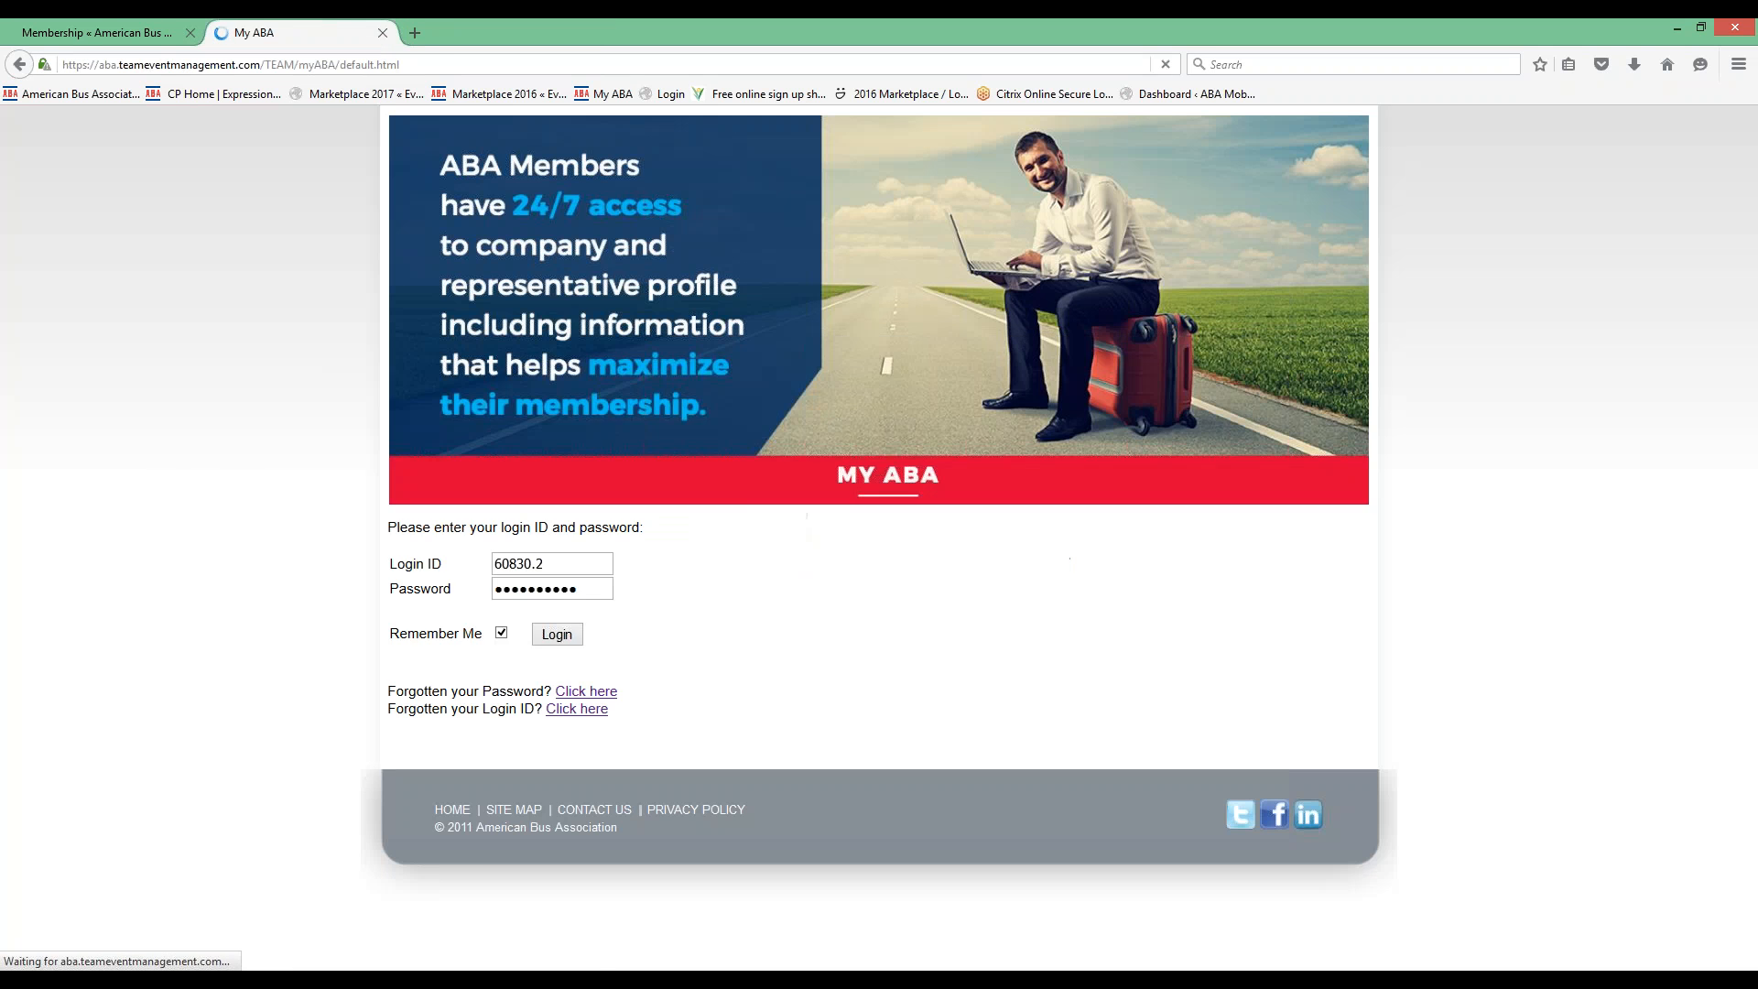
pyautogui.click(557, 634)
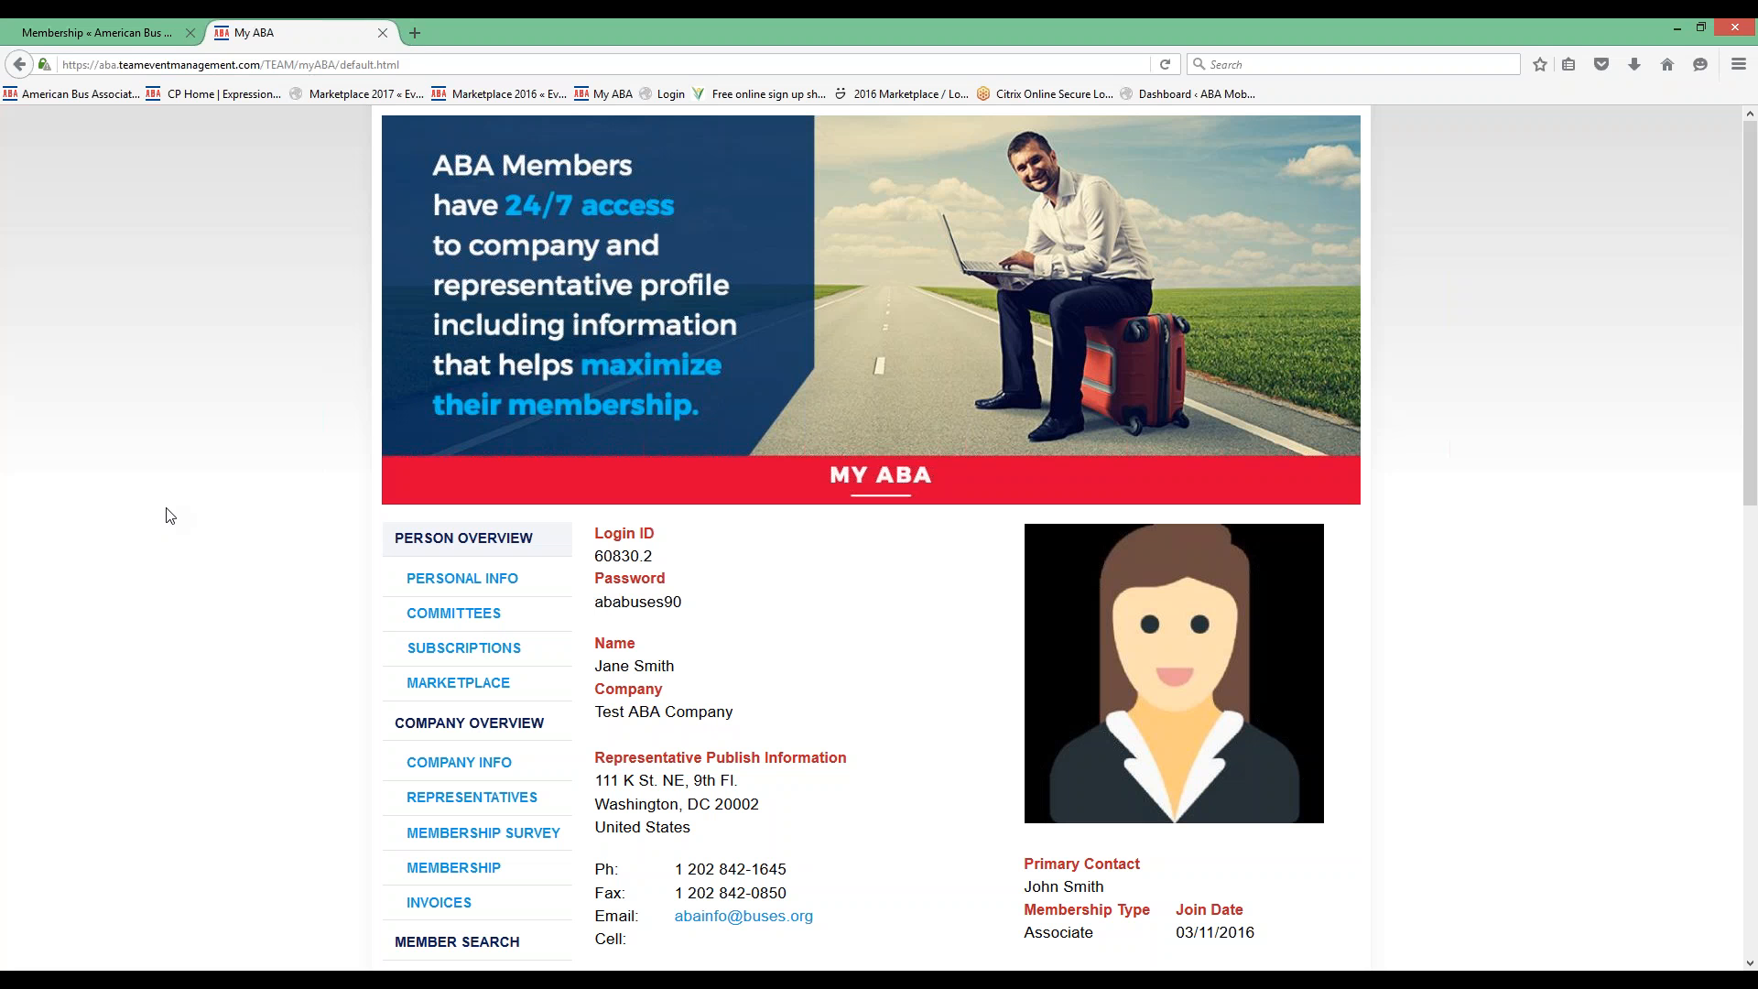